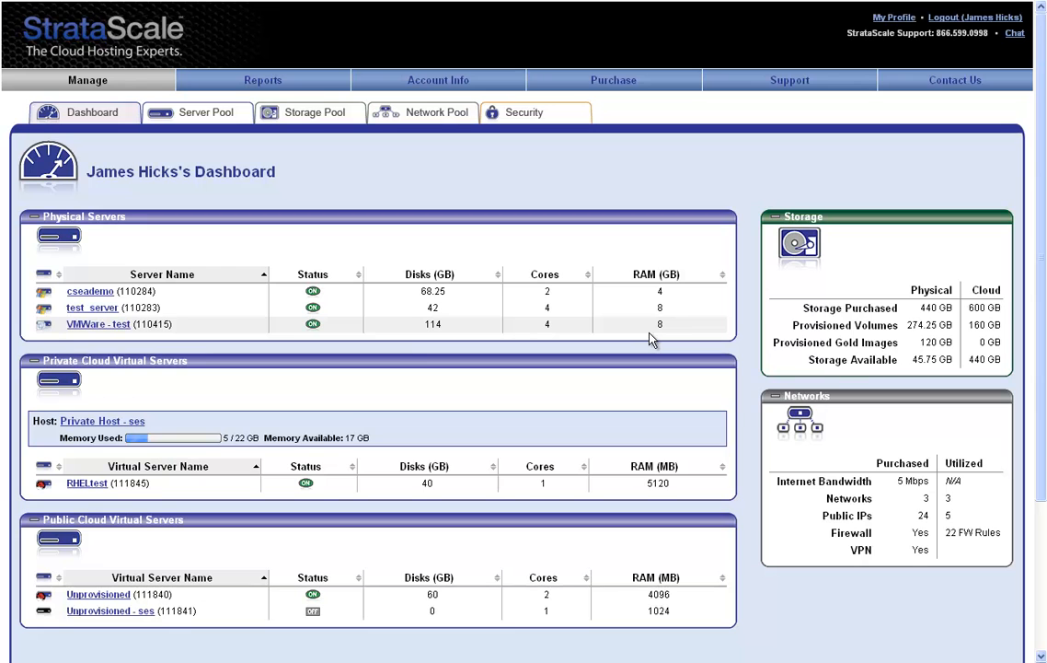
mouse_move(640, 337)
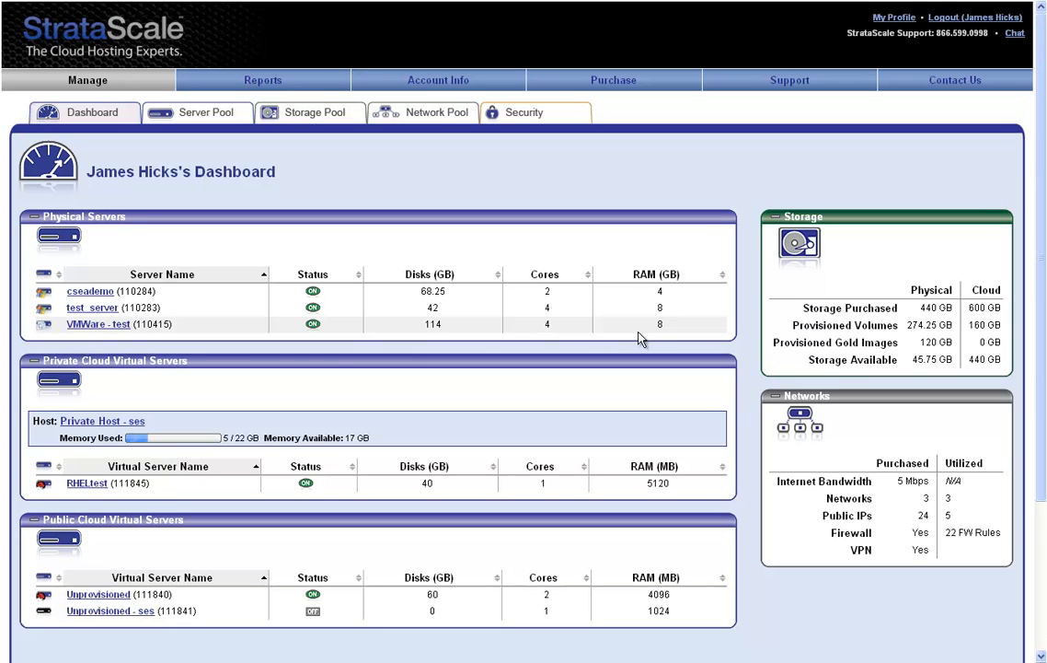
mouse_move(397, 302)
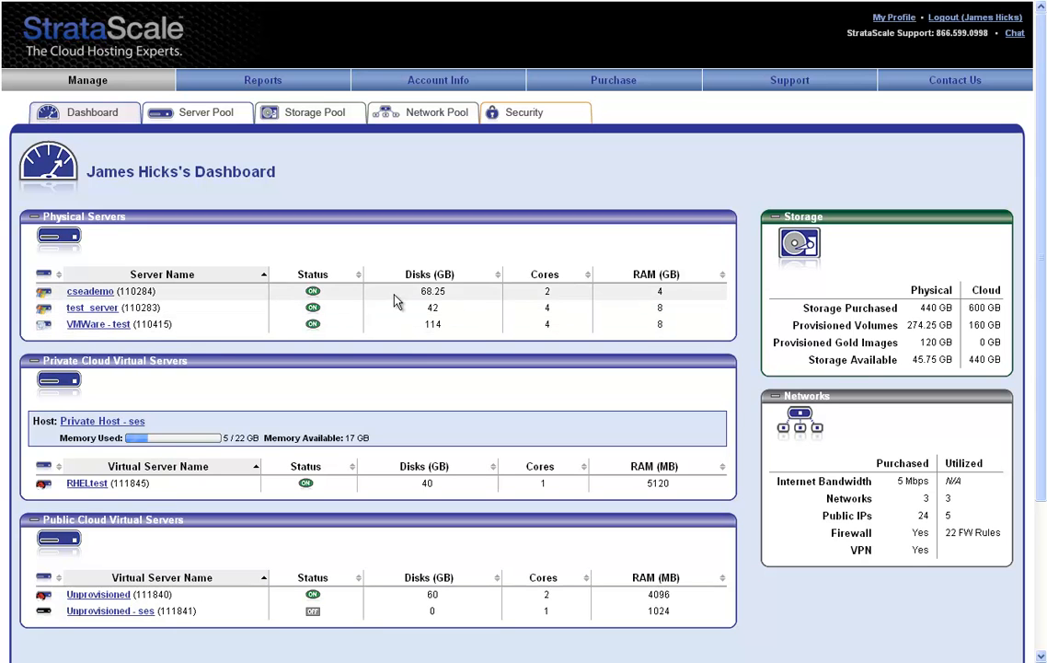
mouse_move(405, 541)
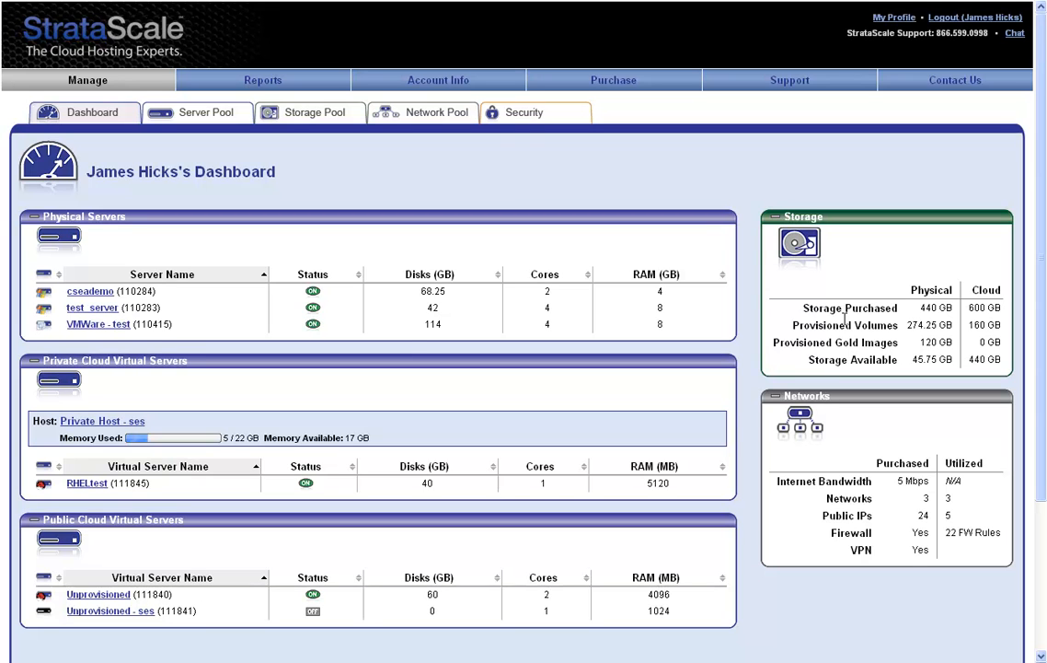
mouse_move(847, 324)
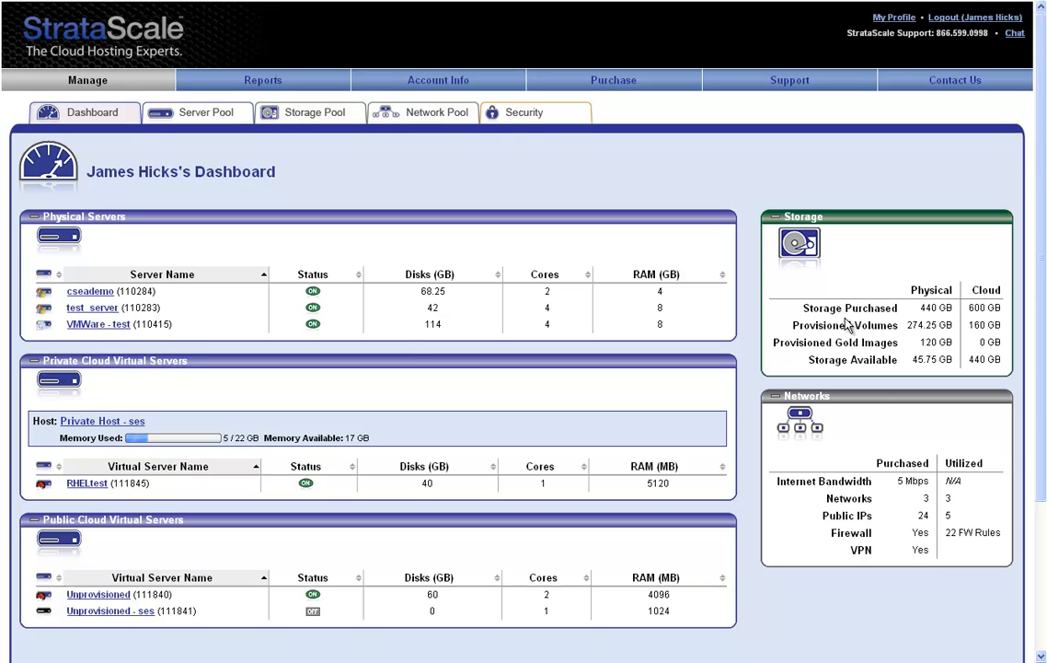
mouse_move(867, 446)
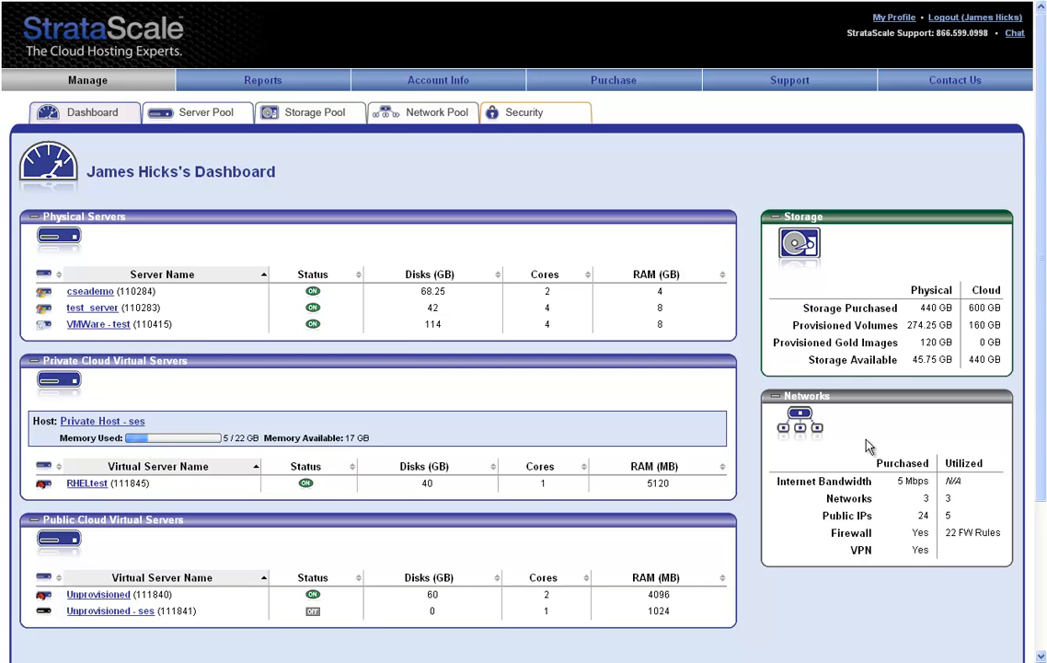
mouse_move(894, 480)
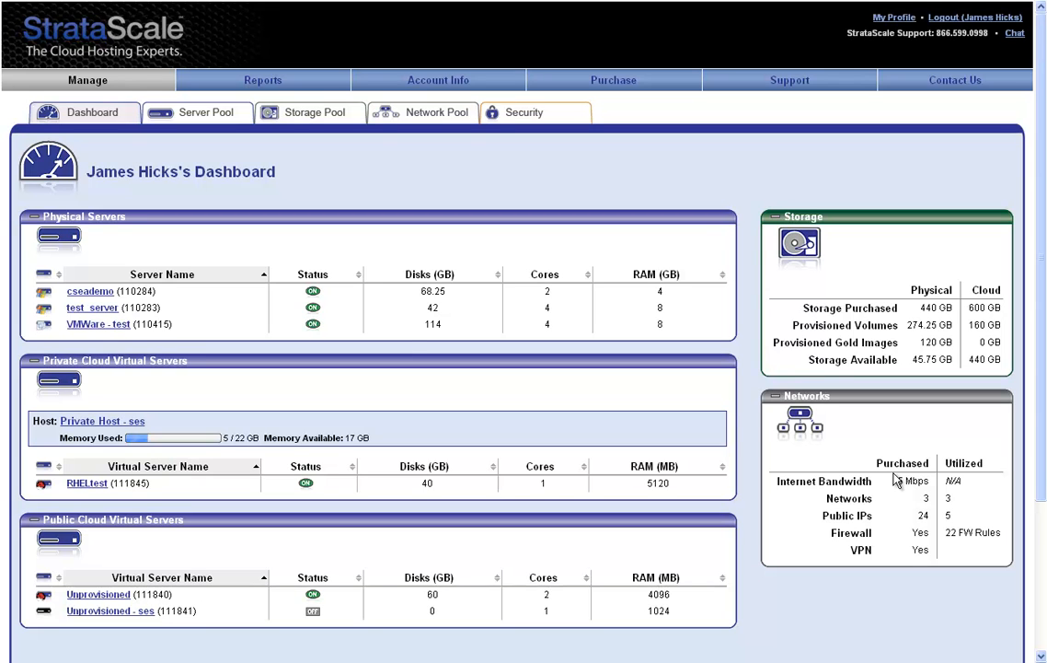
mouse_move(887, 482)
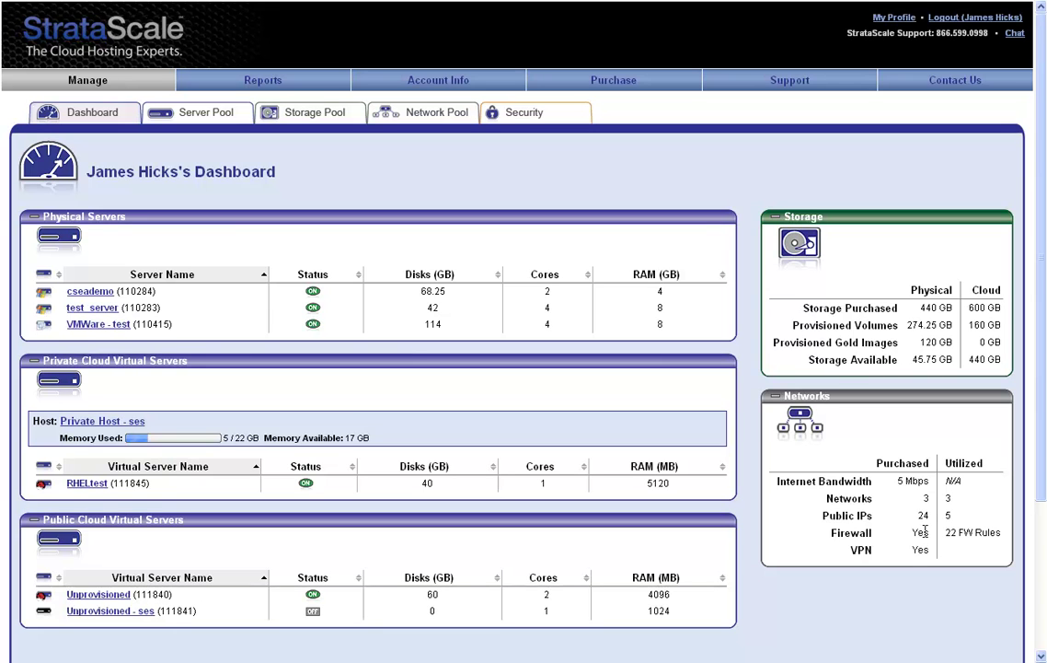
mouse_move(243, 248)
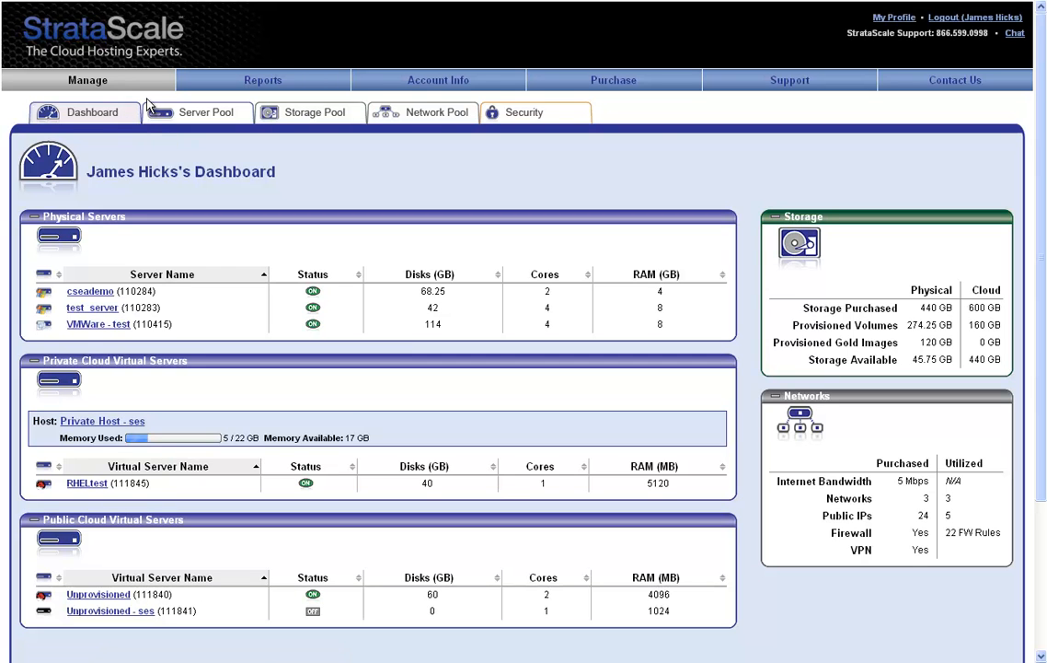
mouse_move(225, 84)
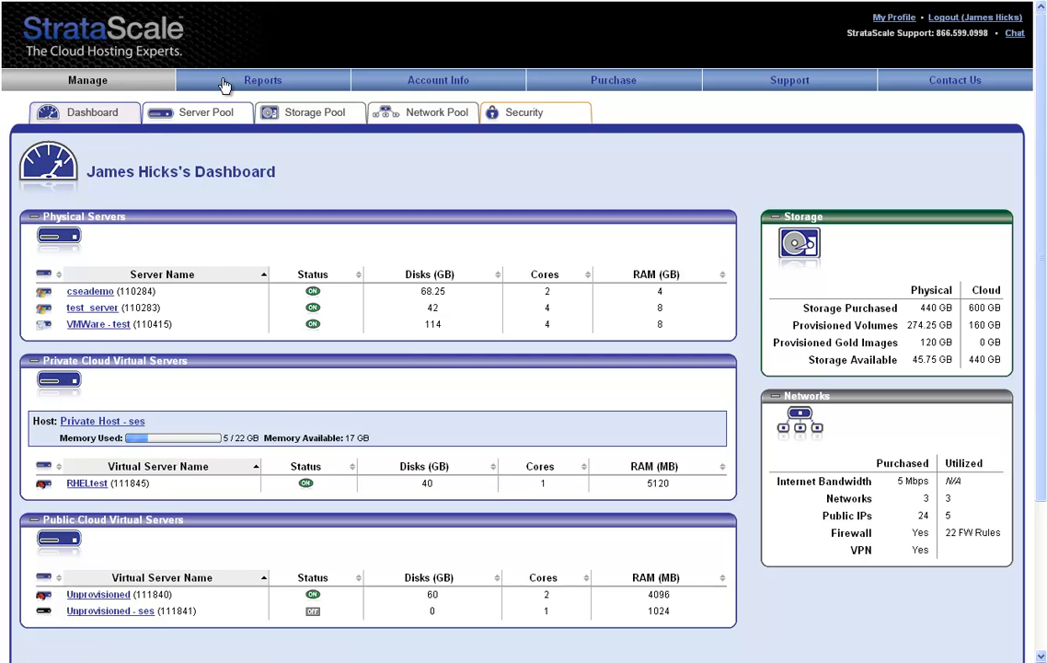
mouse_move(265, 76)
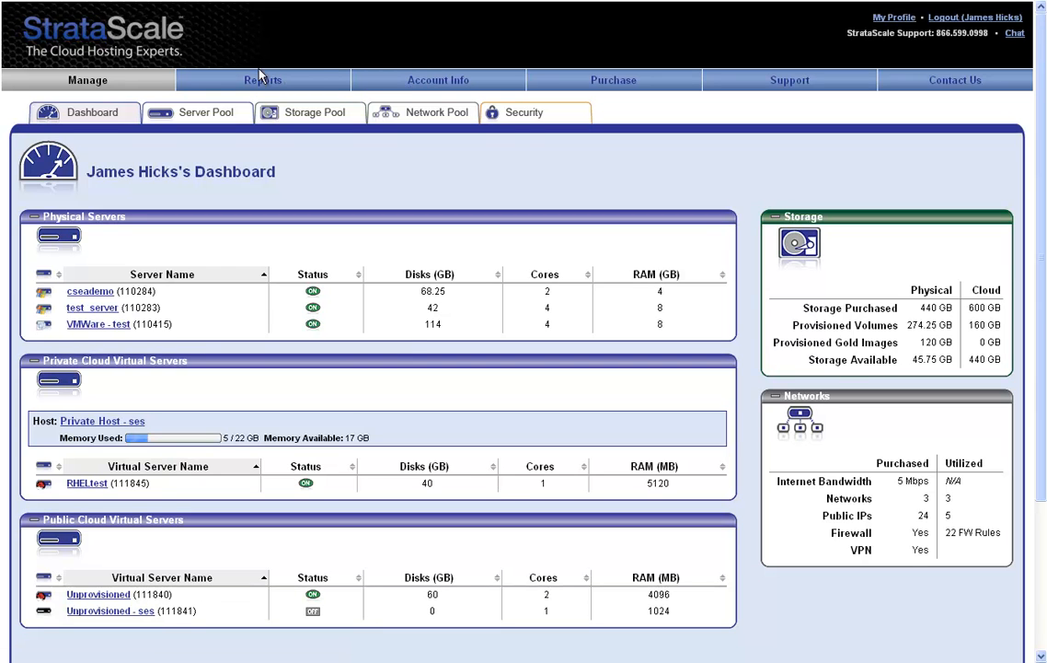
mouse_move(457, 81)
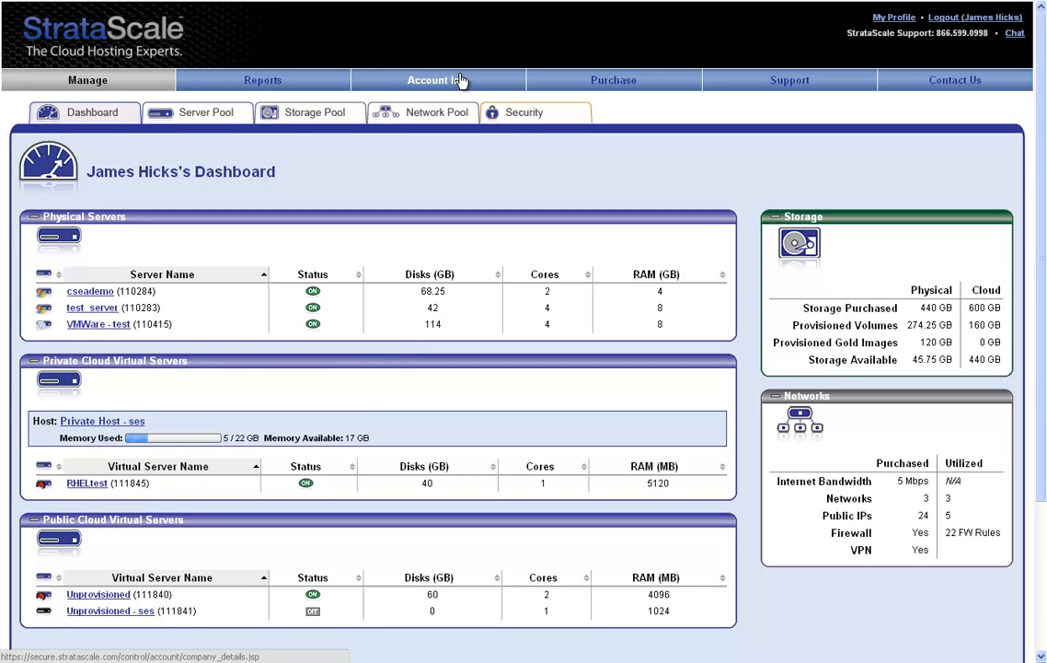
mouse_move(519, 78)
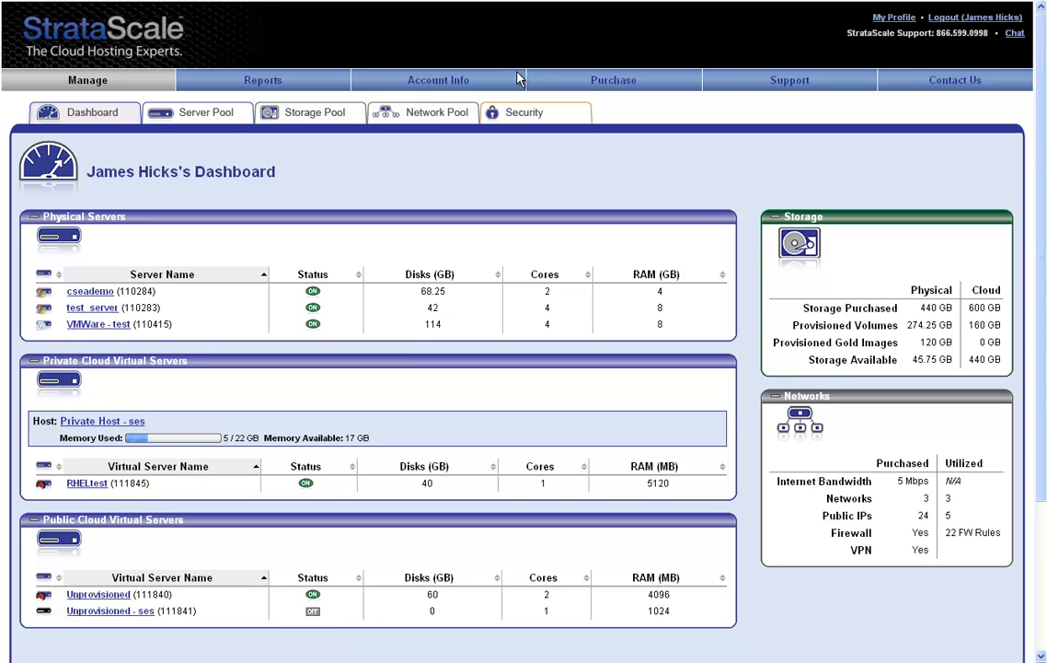
mouse_move(523, 76)
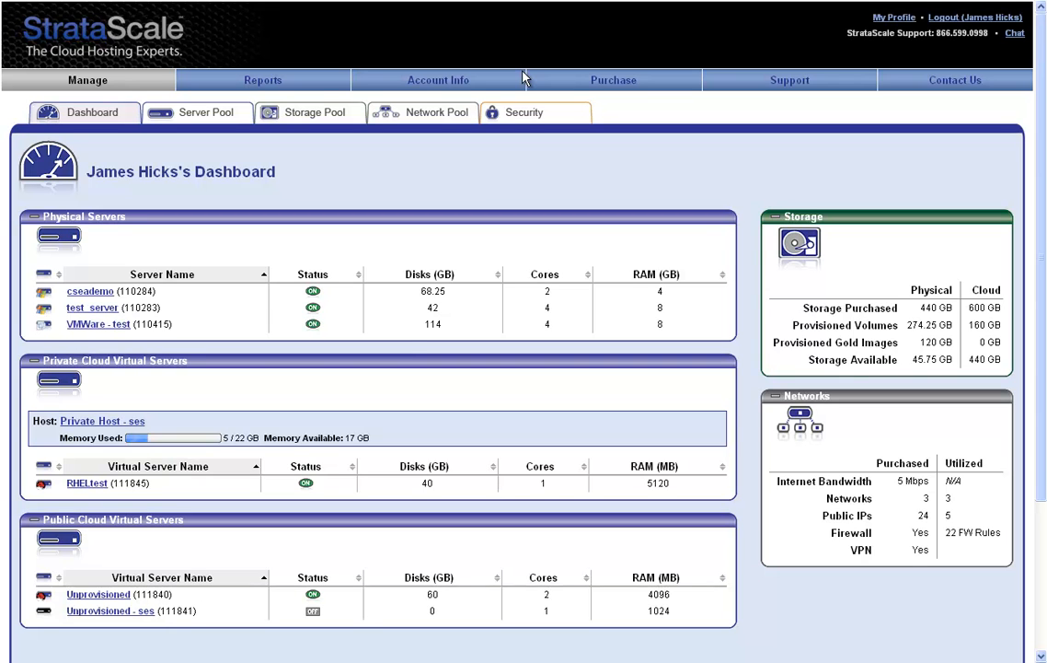
mouse_move(644, 75)
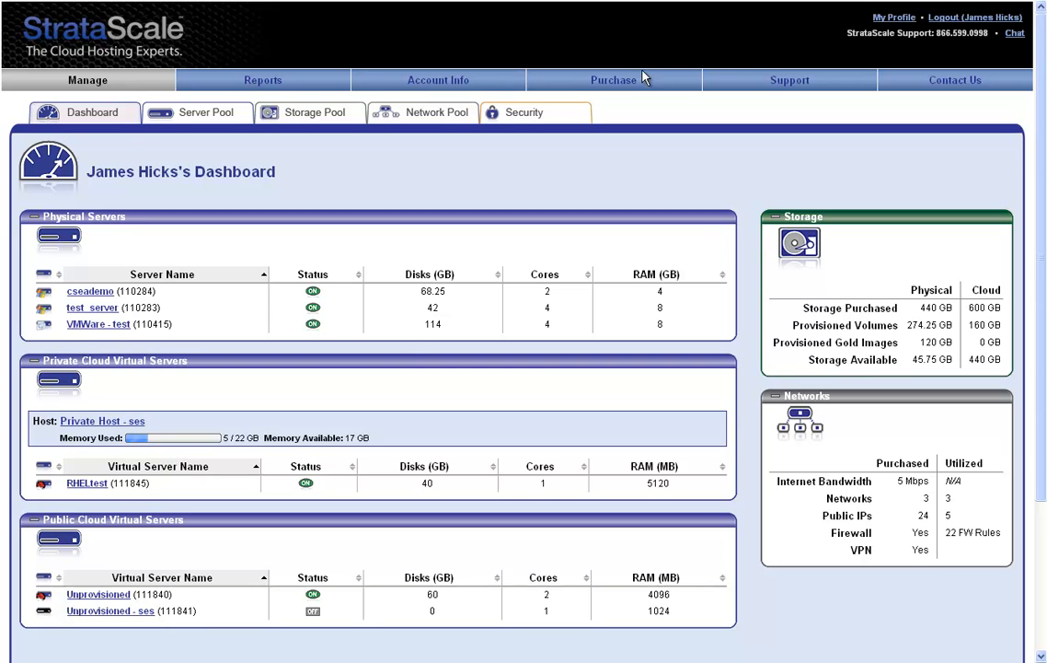
mouse_move(775, 76)
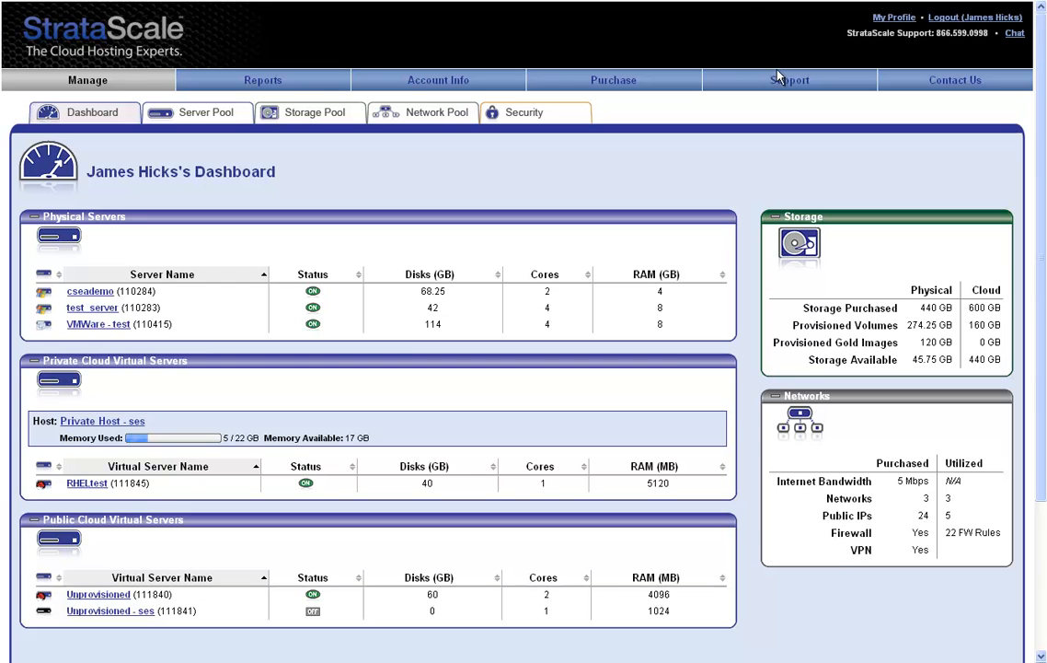
Bring up the Support Resources page with F.A.Q., QuickStart, User Guide and 24x7 contacts.
left_click(787, 81)
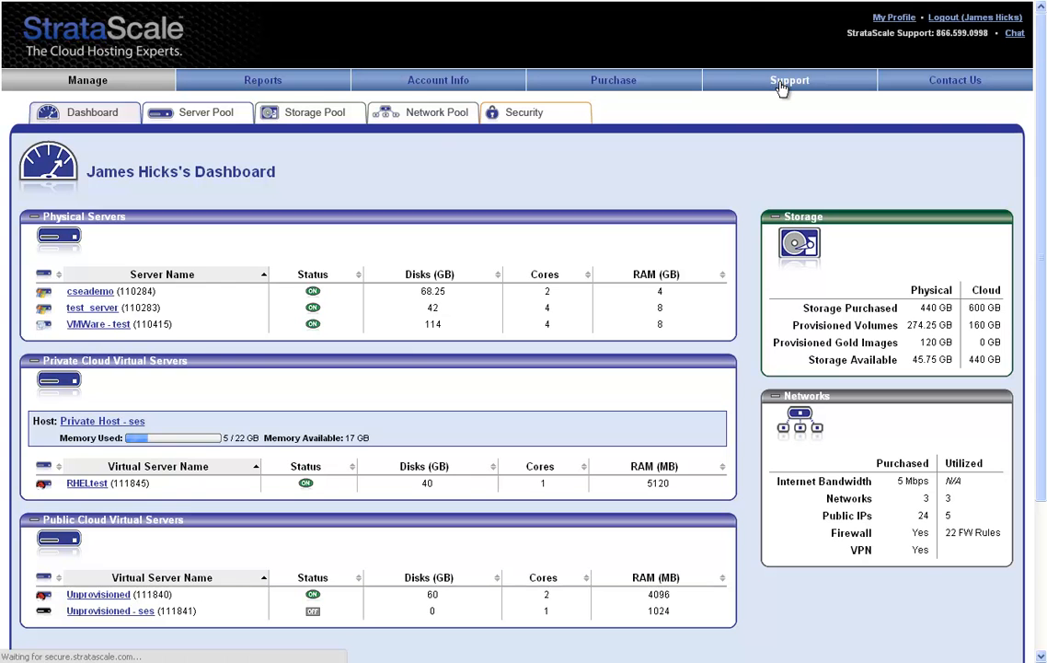
left_click(788, 81)
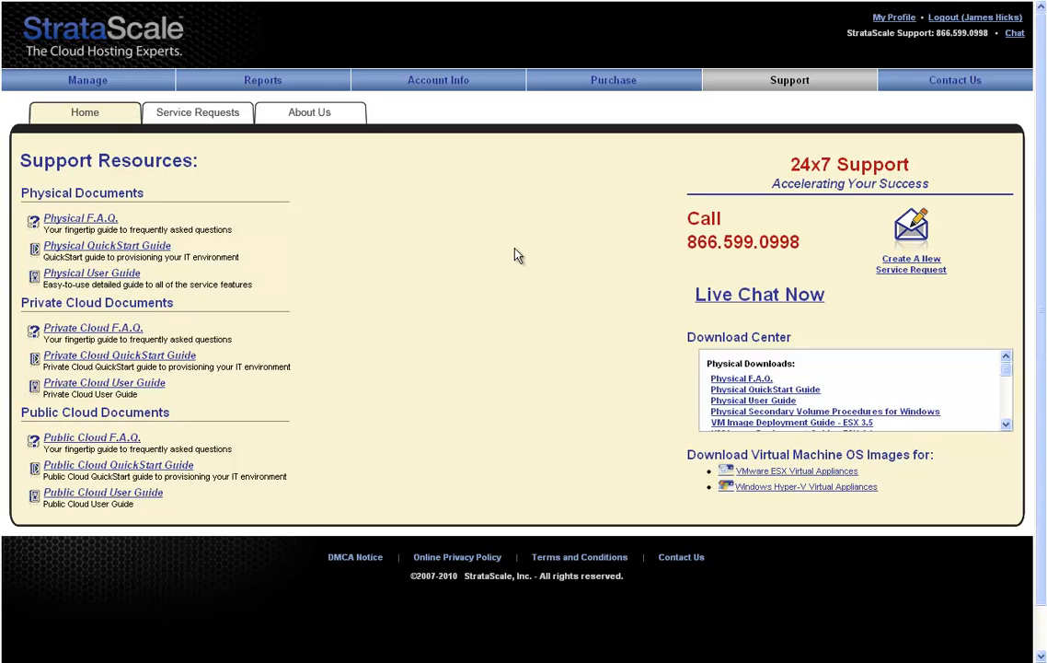
mouse_move(222, 247)
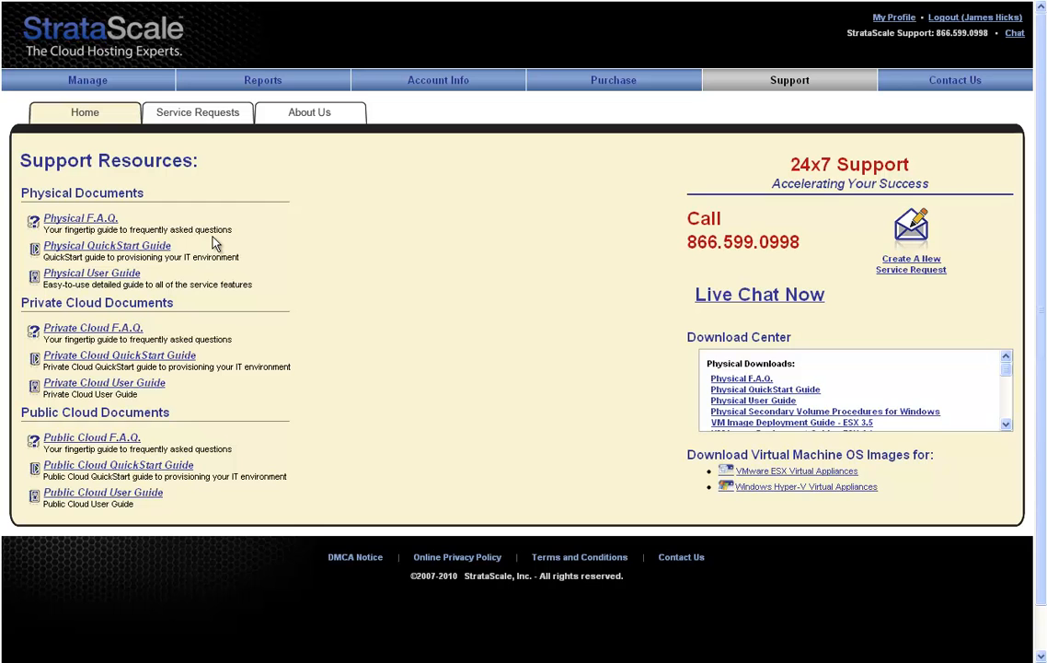
mouse_move(552, 250)
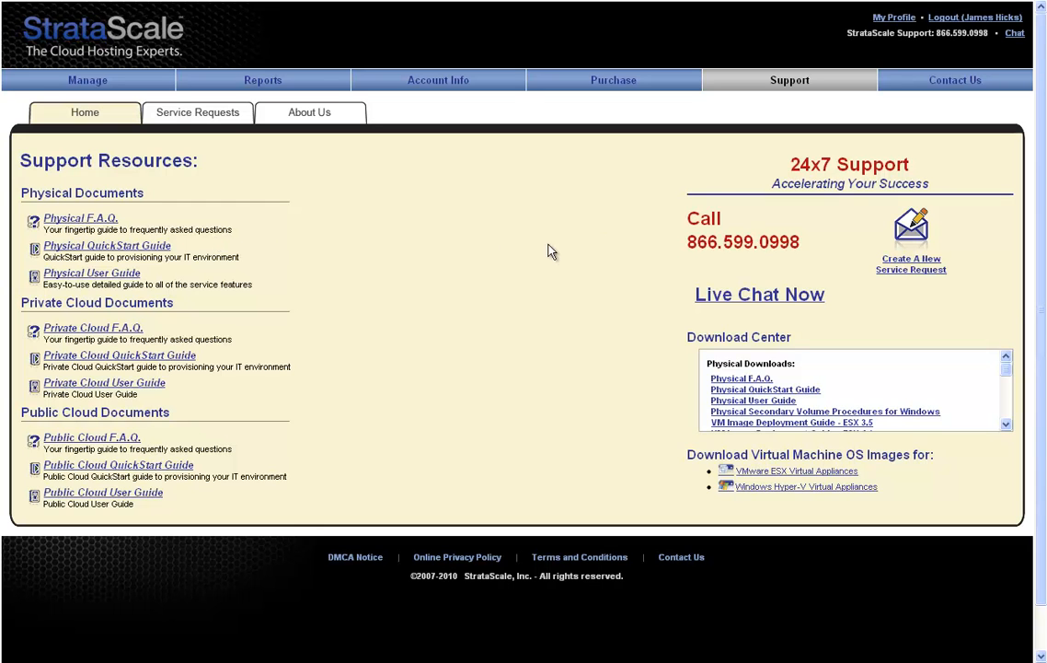
mouse_move(855, 324)
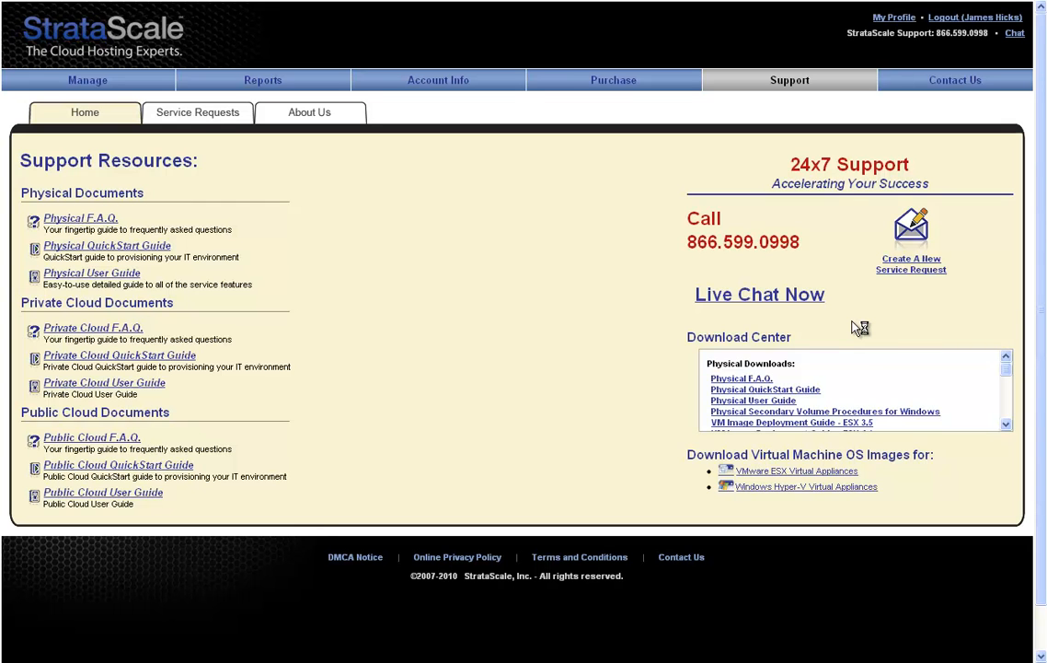
mouse_move(854, 328)
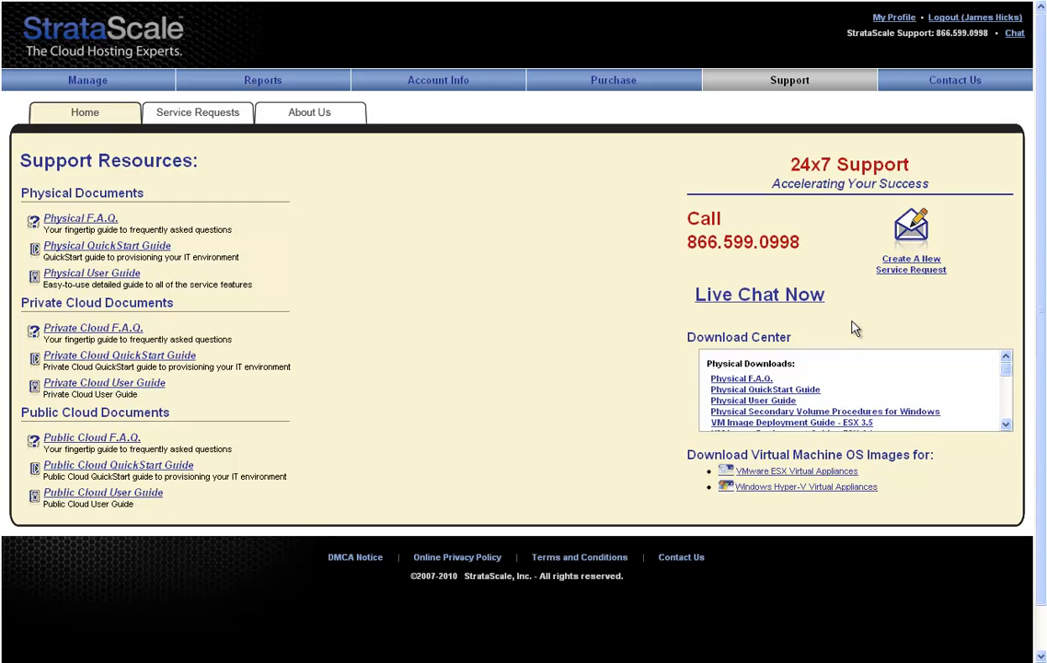
mouse_move(839, 328)
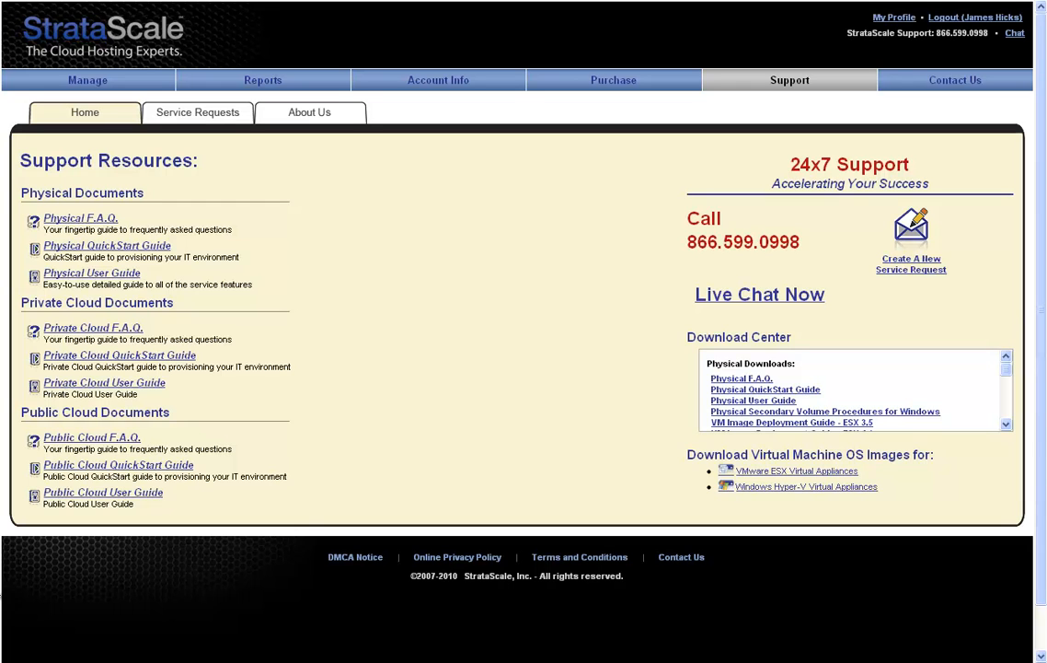
mouse_move(434, 512)
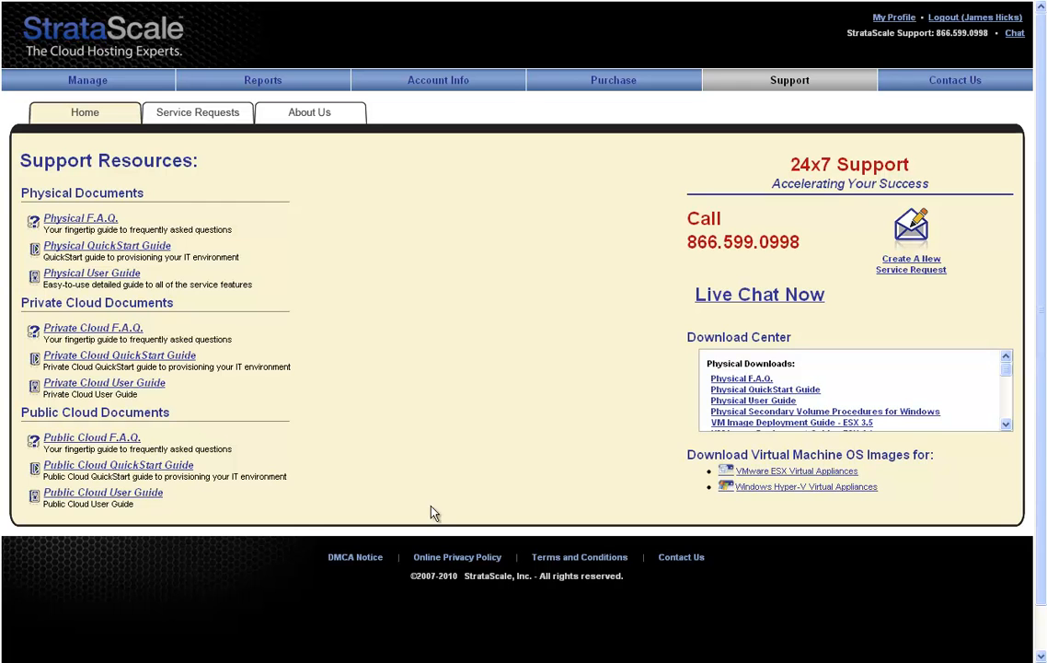
mouse_move(769, 475)
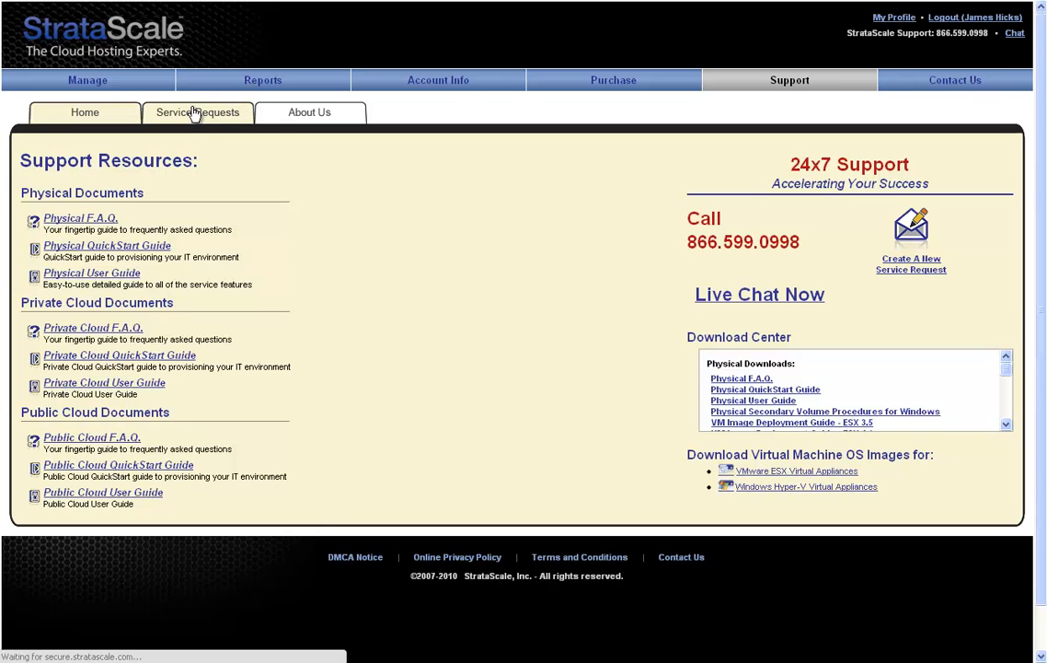
View the open asset allocation service request, then return to the Manage dashboard.
left_click(193, 113)
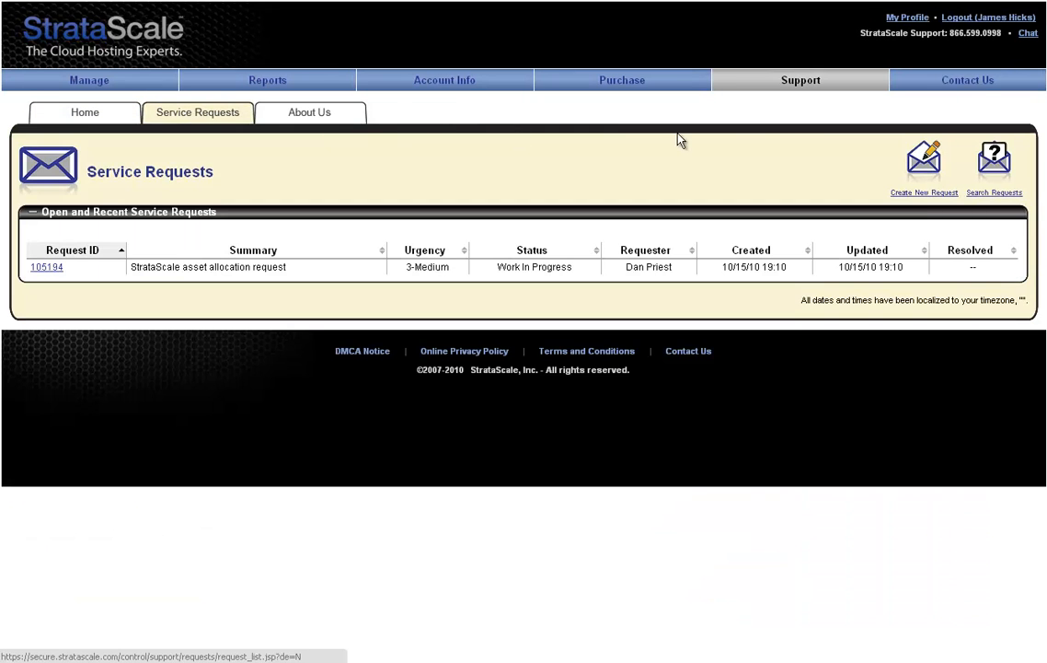
mouse_move(841, 147)
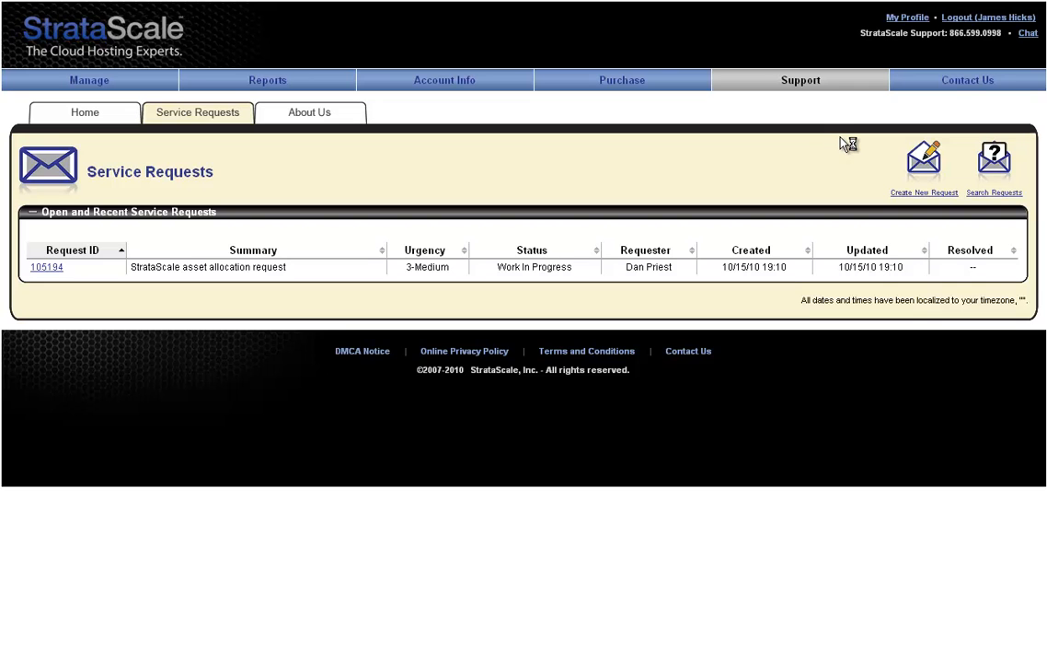
mouse_move(968, 81)
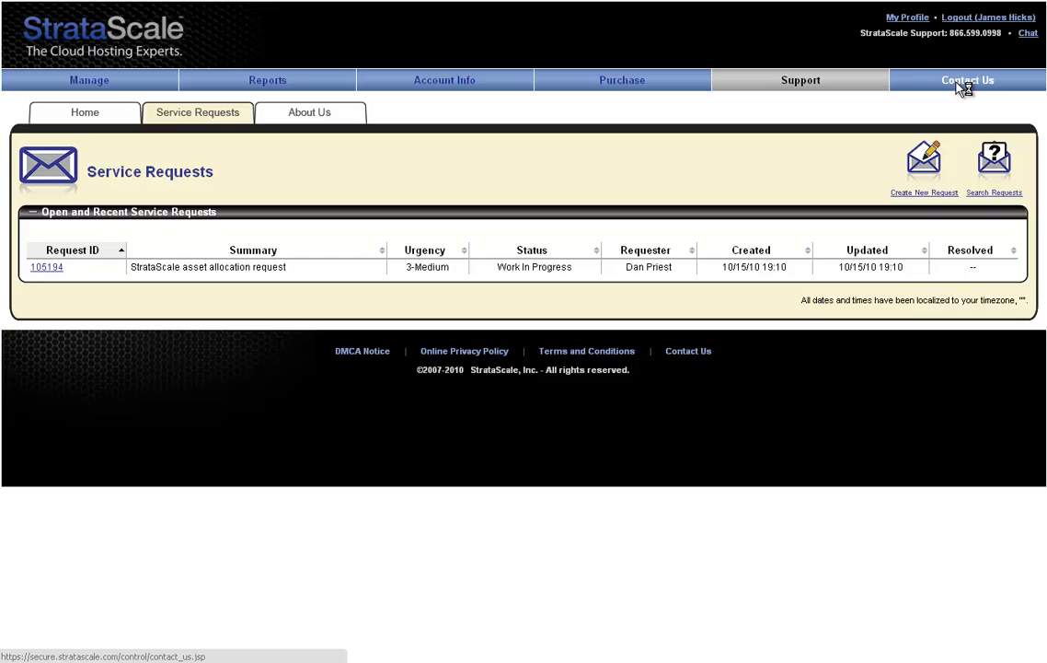
left_click(963, 81)
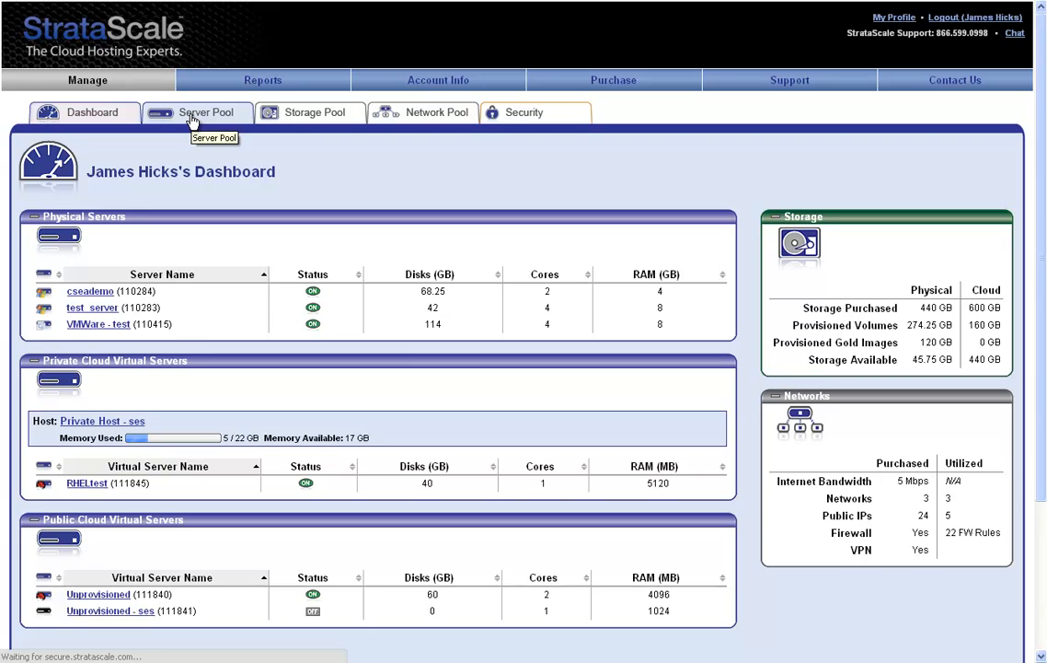
Review the Server Pool's physical and virtual server tables, then show the Storage Pool volumes.
left_click(206, 114)
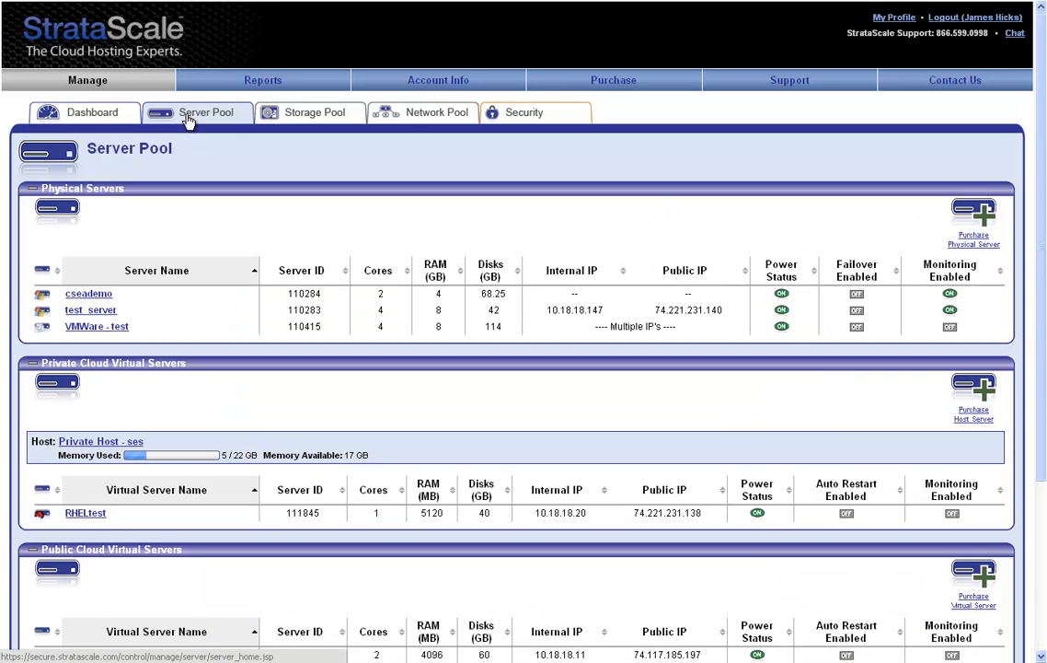
mouse_move(191, 116)
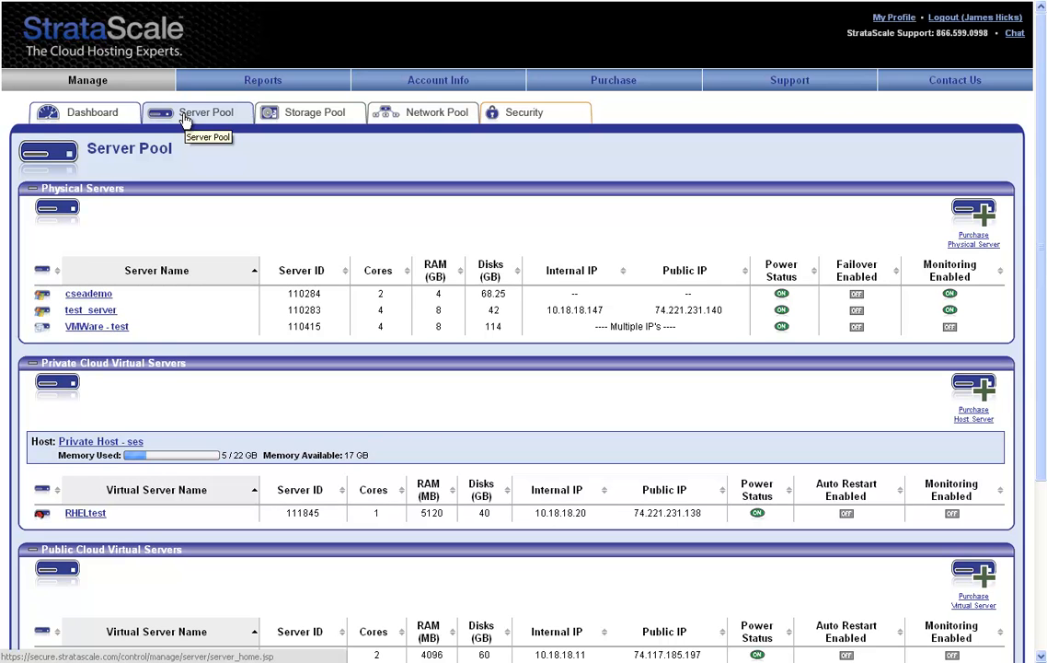
mouse_move(138, 151)
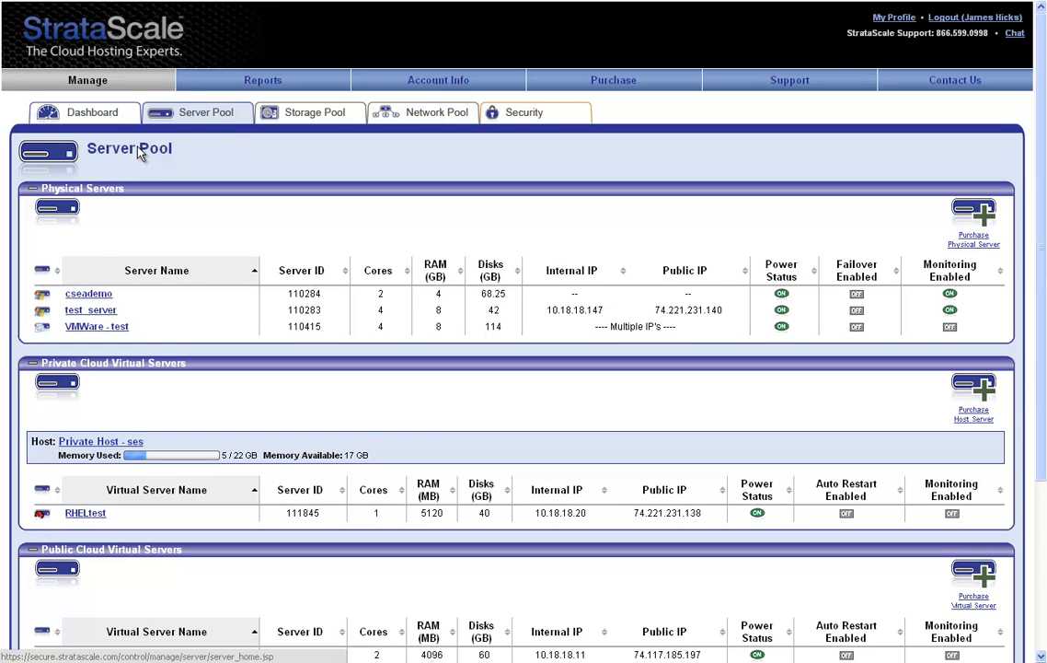
mouse_move(59, 295)
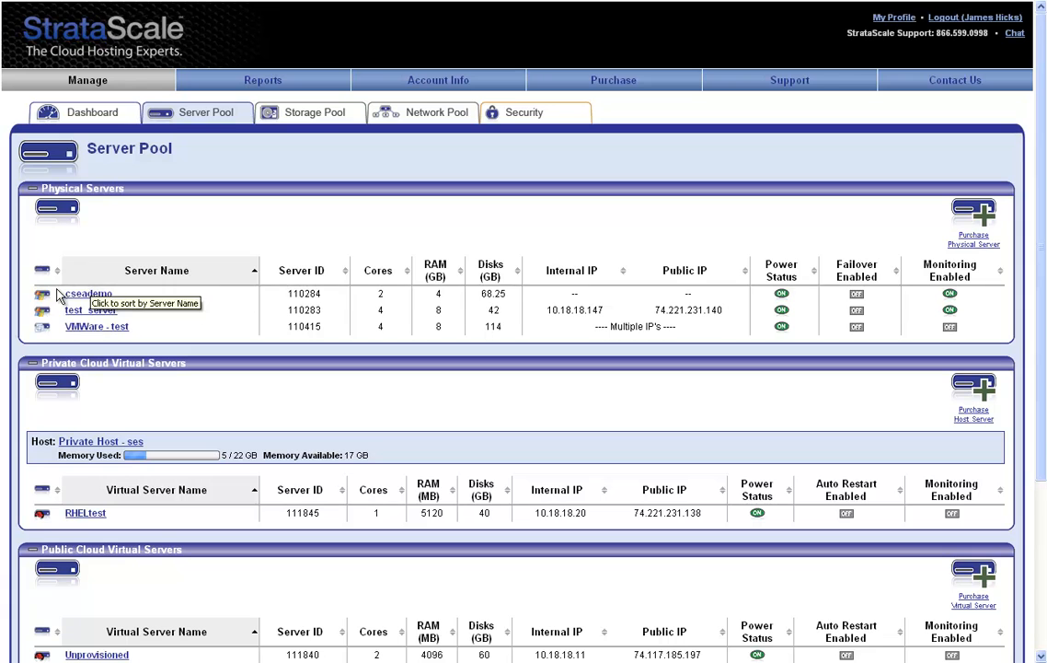
mouse_move(40, 309)
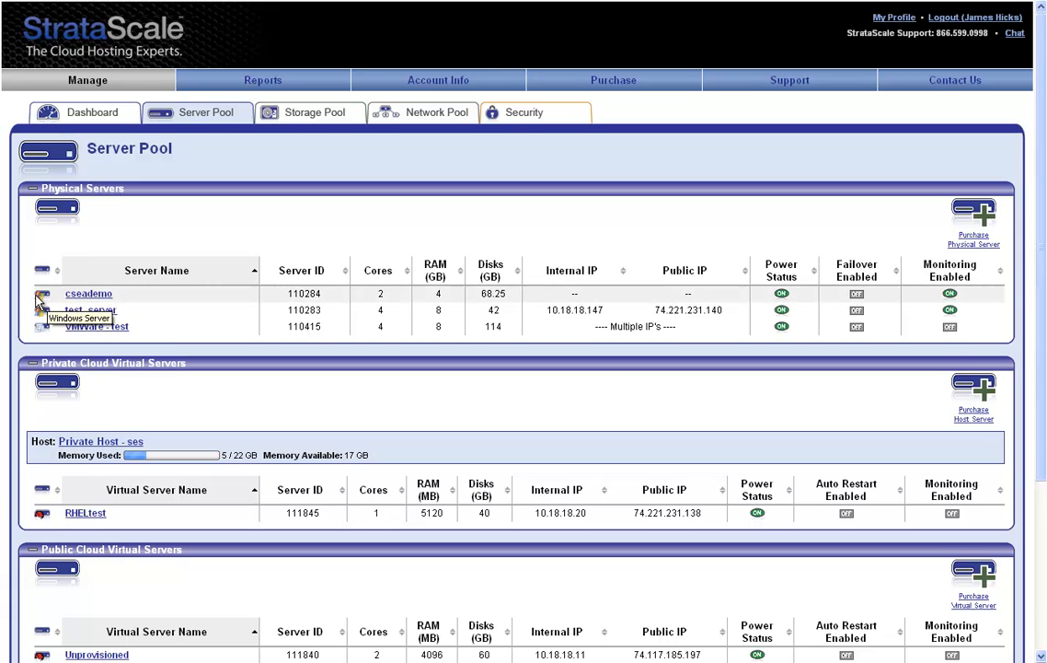
mouse_move(40, 326)
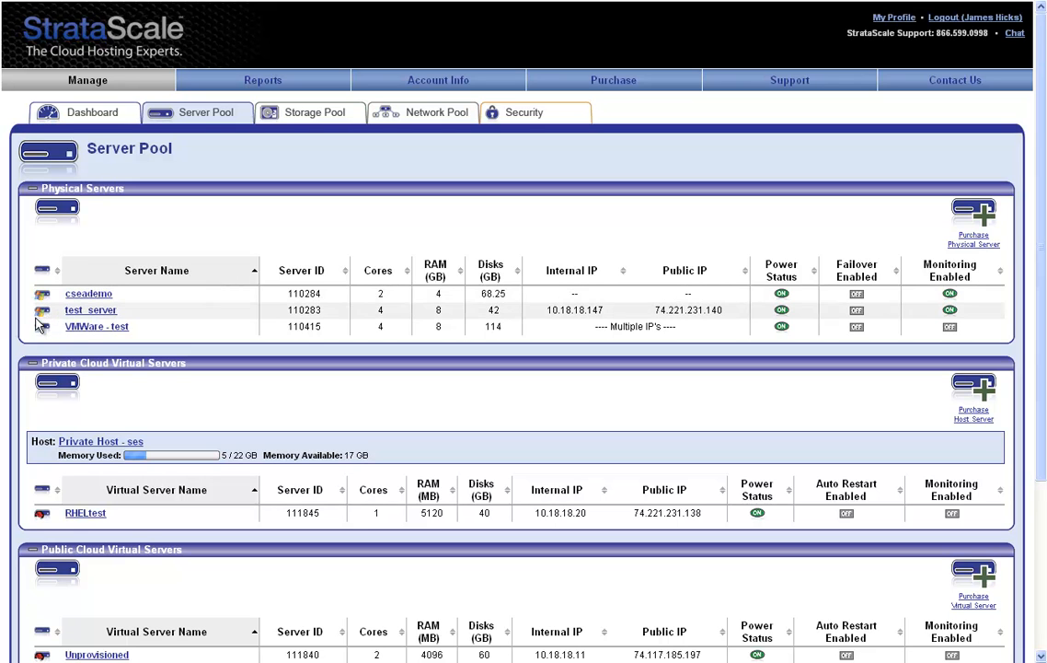
mouse_move(39, 346)
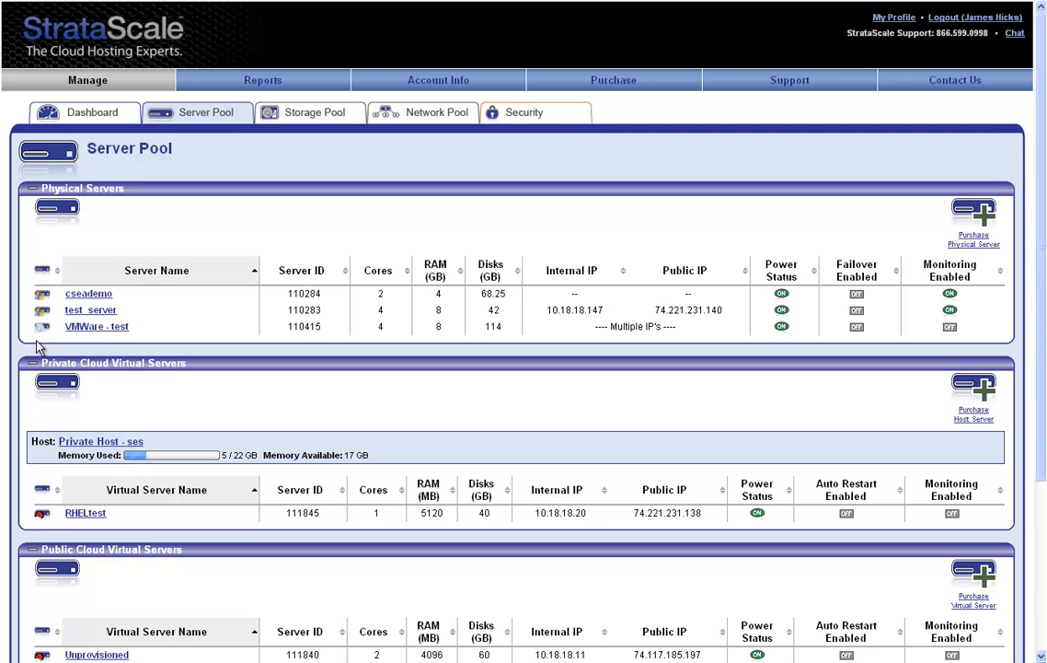
mouse_move(40, 328)
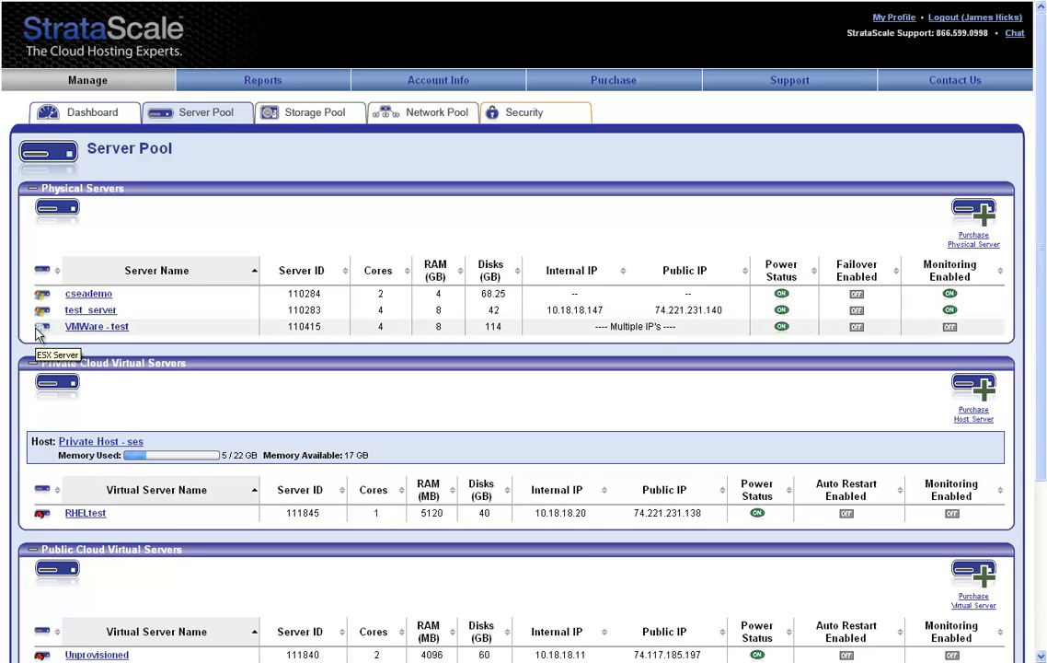
left_click(312, 113)
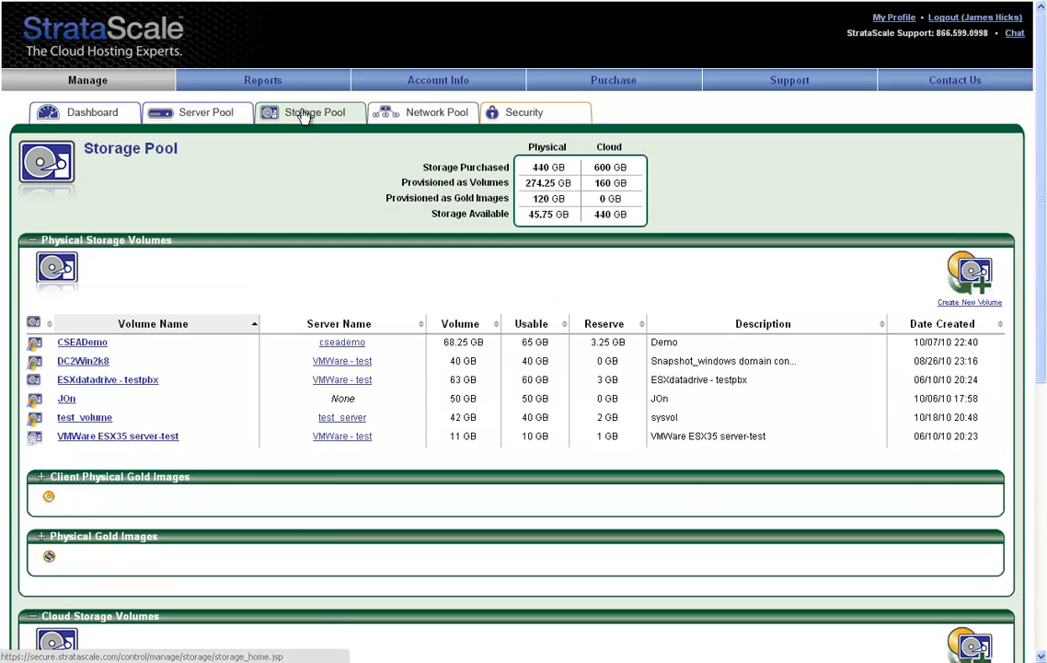
mouse_move(309, 112)
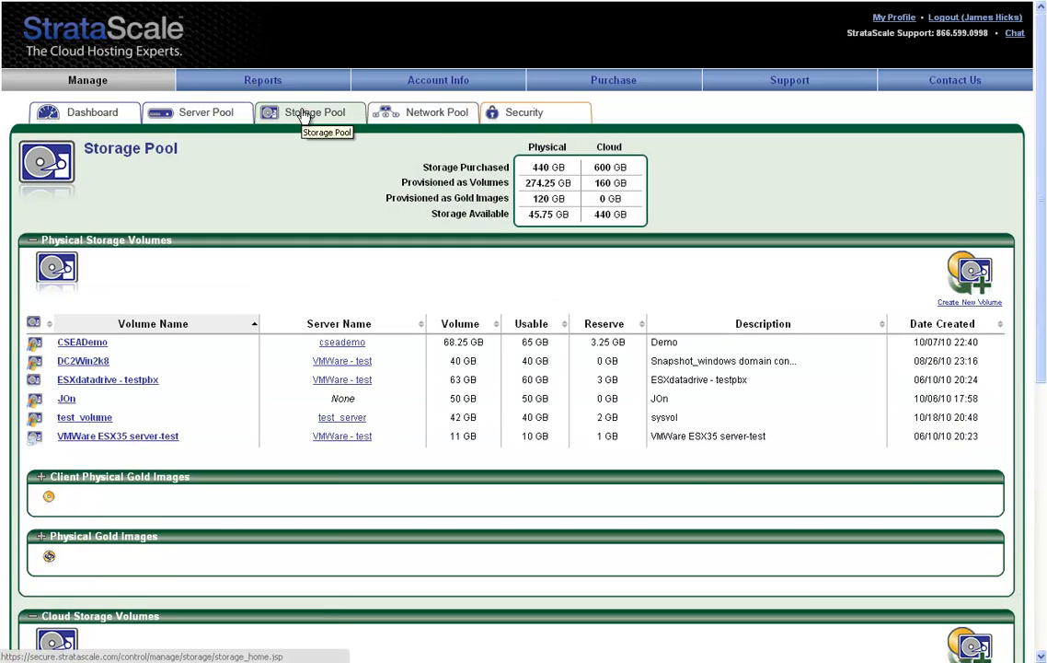
mouse_move(278, 320)
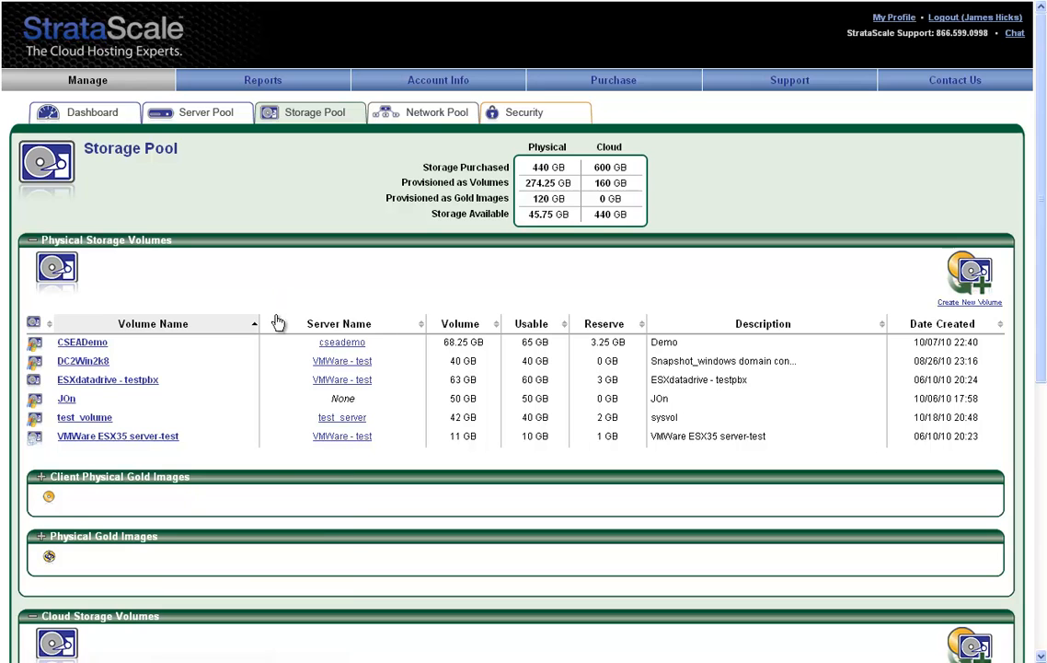
mouse_move(258, 322)
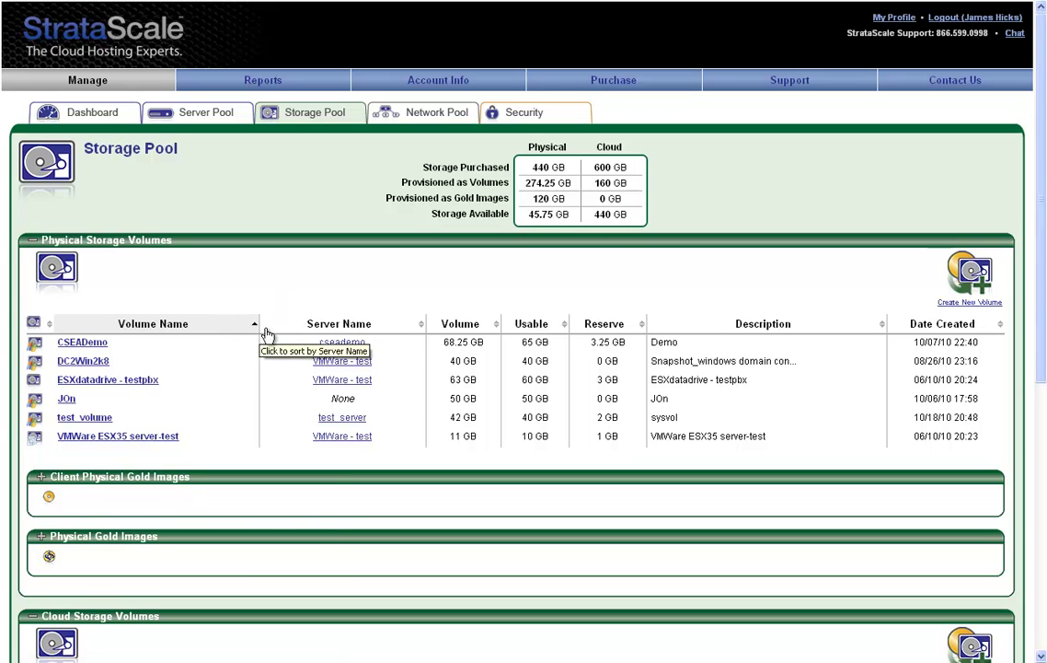
mouse_move(276, 361)
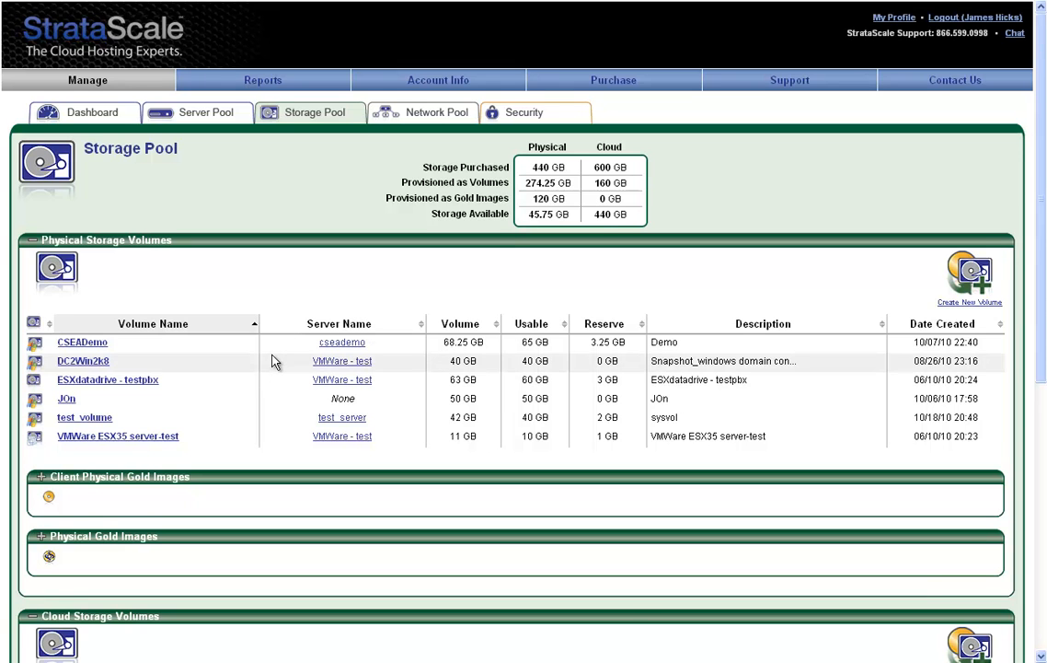
scroll("down", 3)
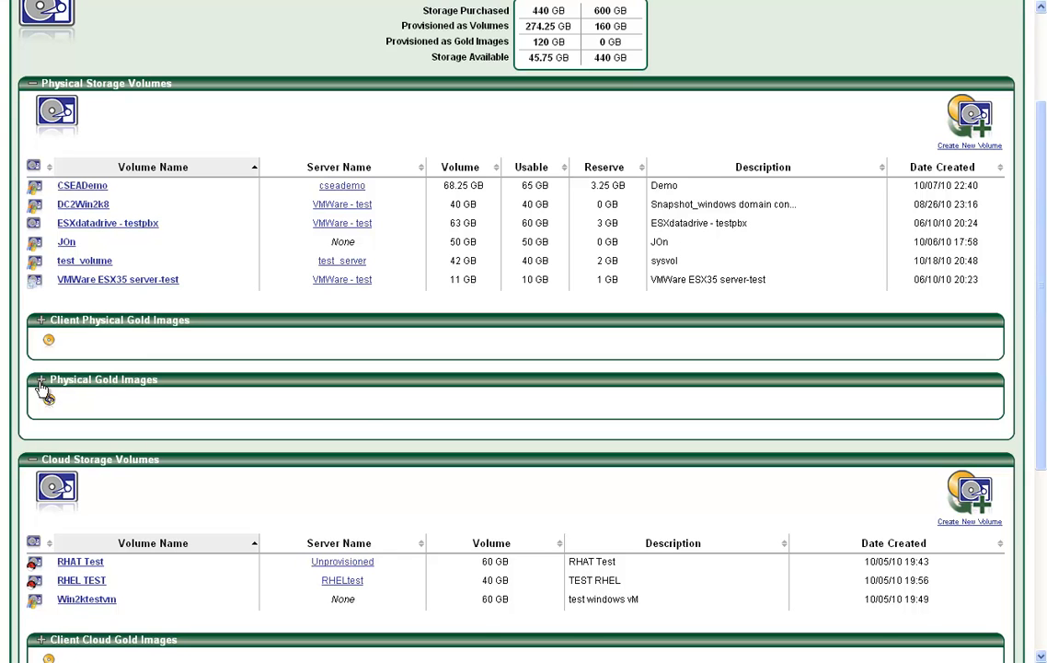
Expand the Physical Gold Images section and browse the list of available gold images.
left_click(42, 379)
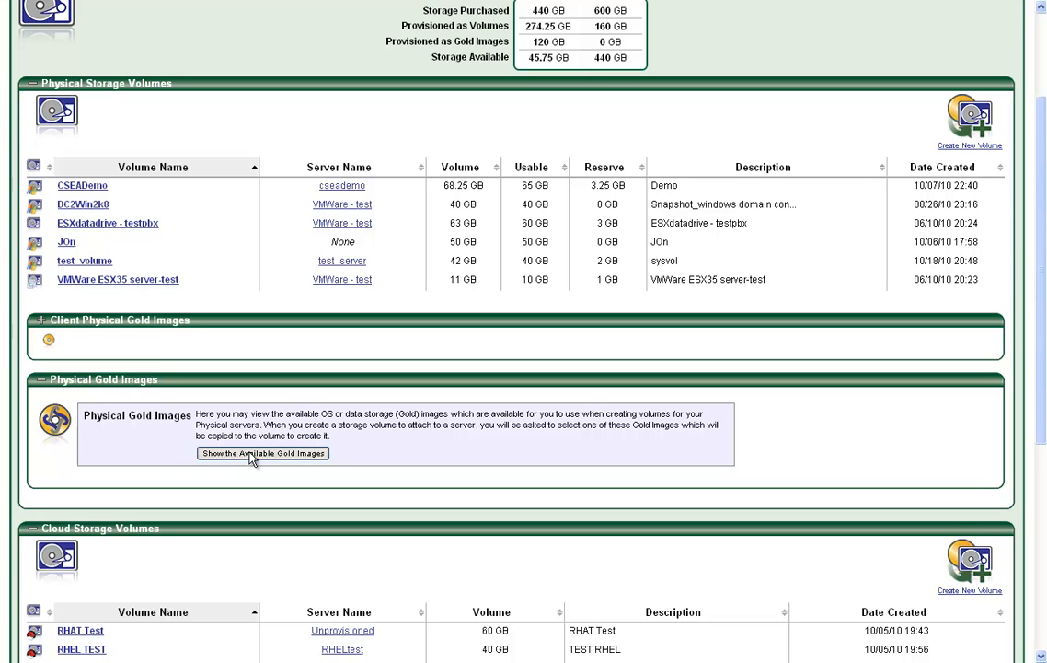
left_click(265, 452)
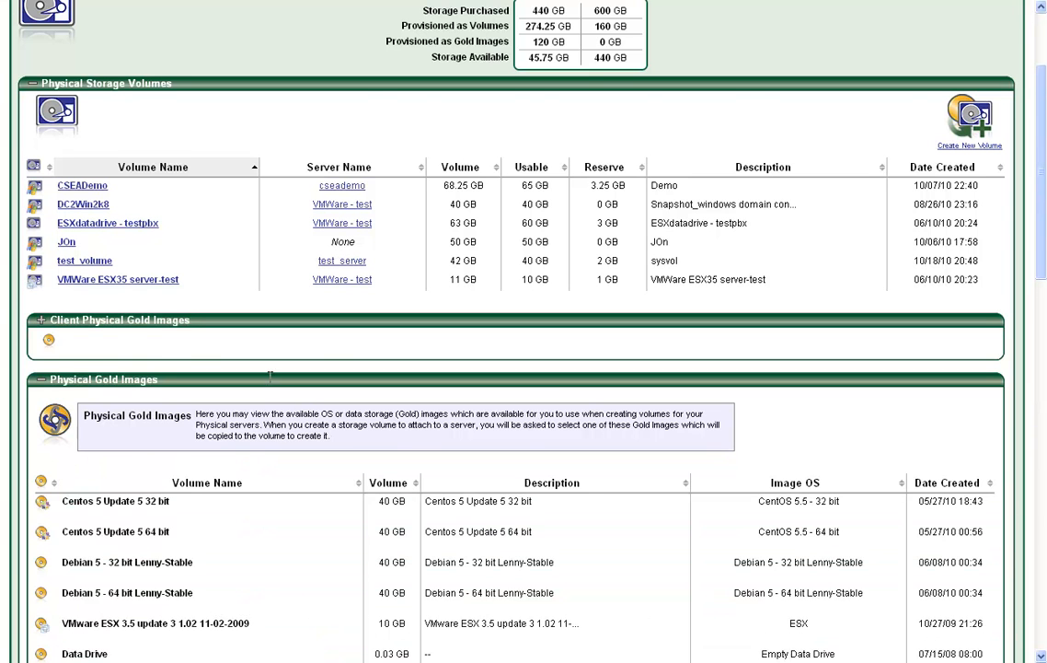
scroll("down", 3)
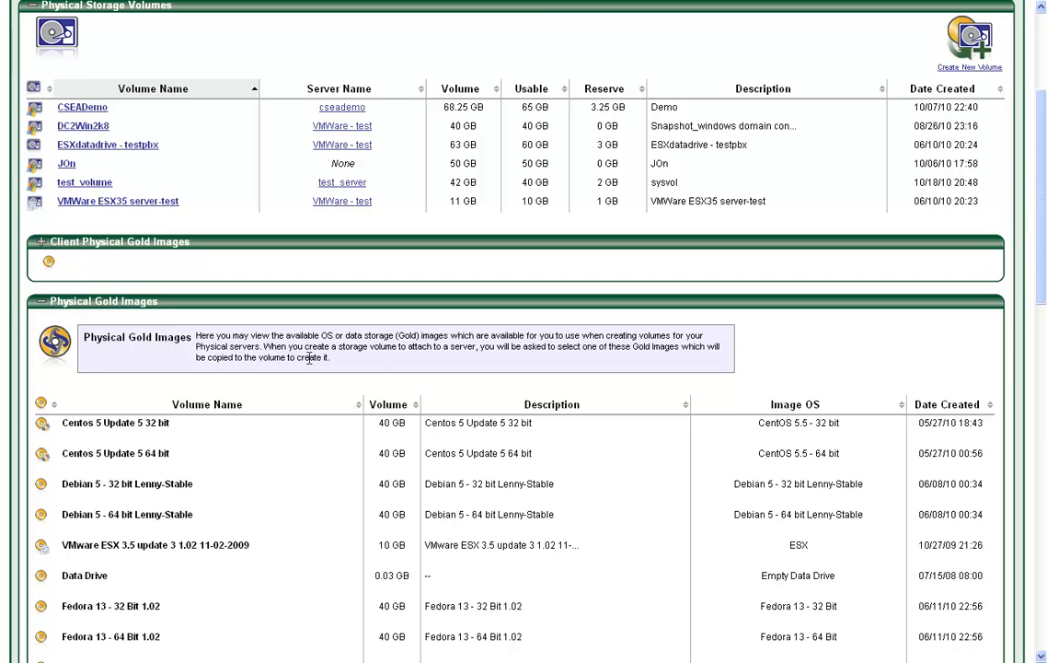
scroll("down", 3)
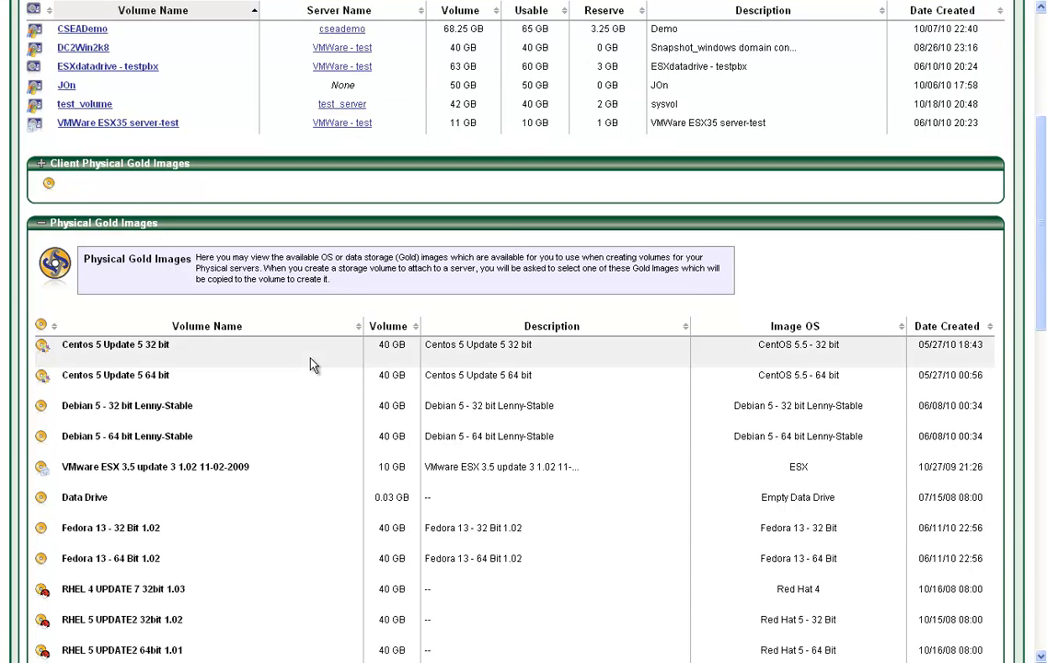
scroll("down", 3)
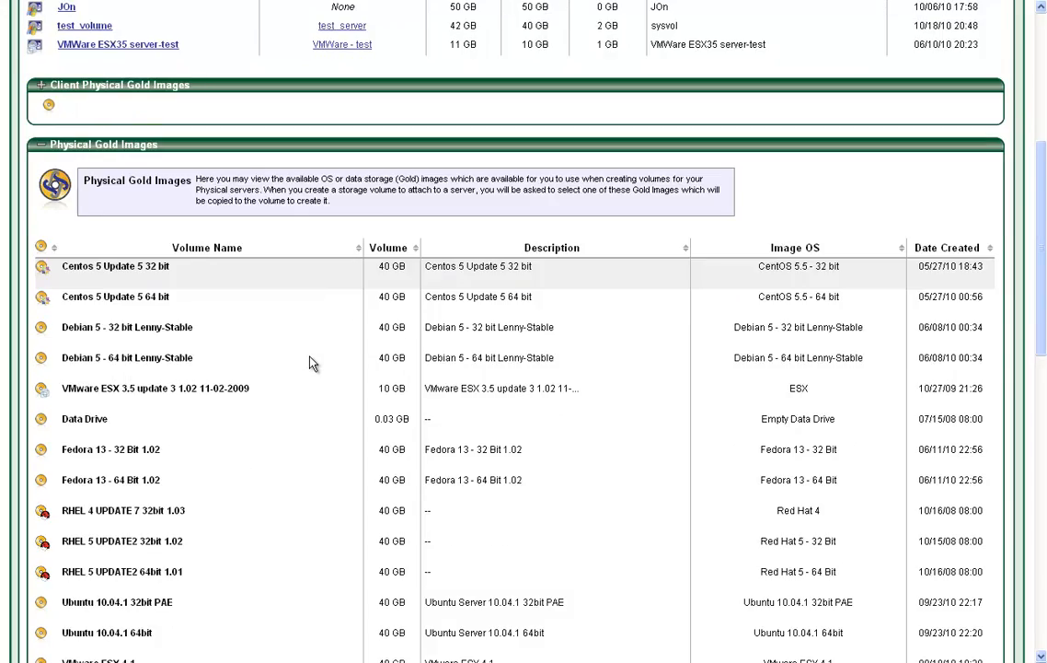
scroll("down", 3)
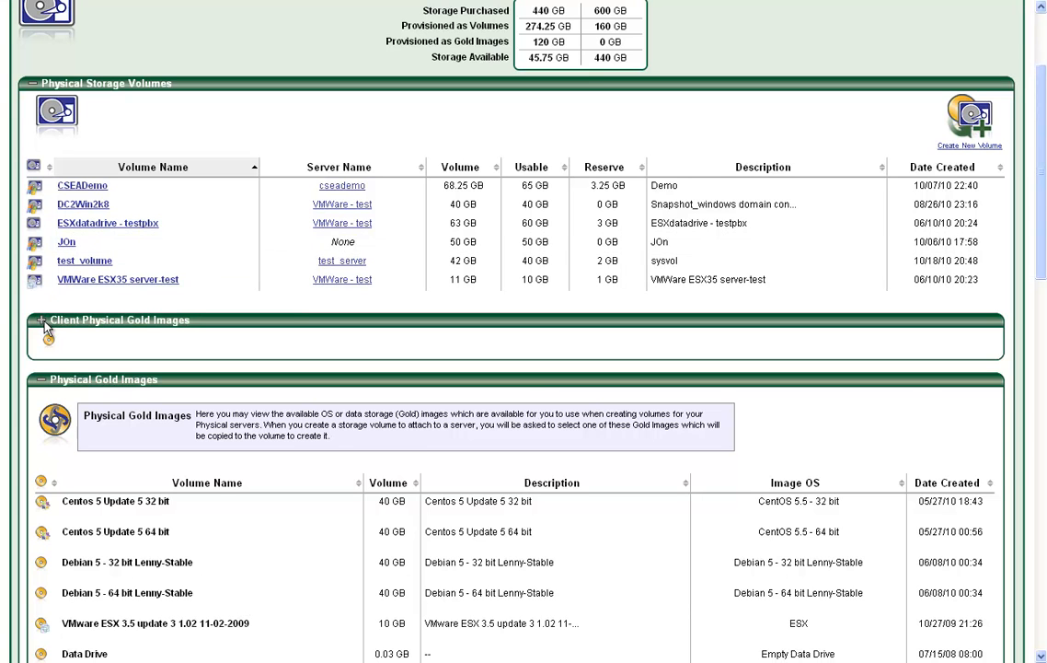
Expand Client Physical Gold Images to show the three demo builds, then move to Network Pool.
left_click(44, 320)
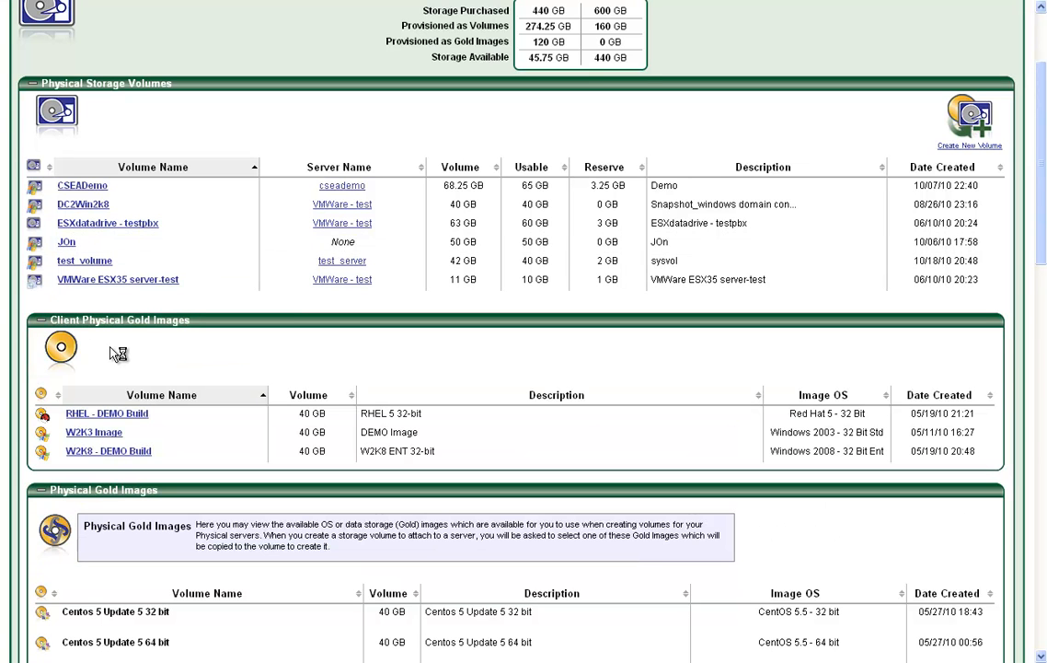
mouse_move(111, 353)
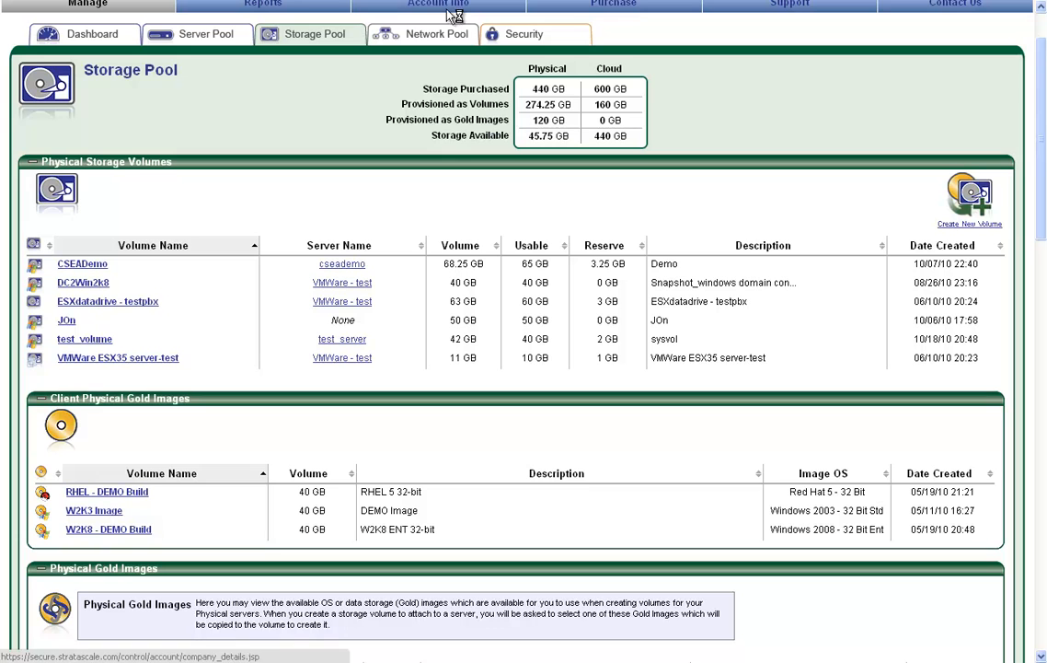
left_click(434, 33)
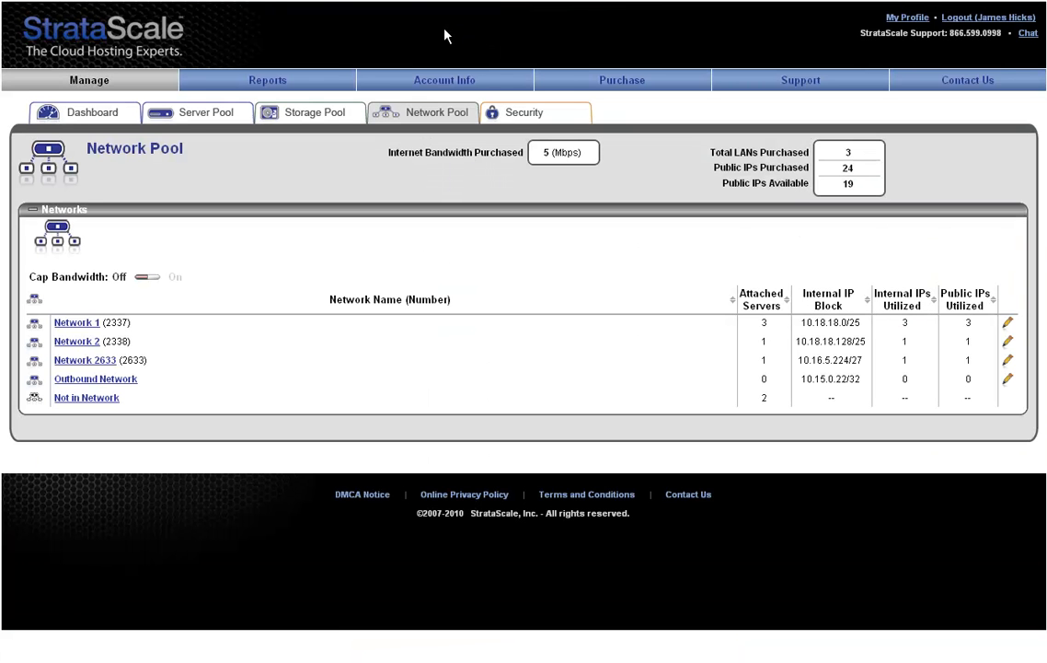
mouse_move(438, 188)
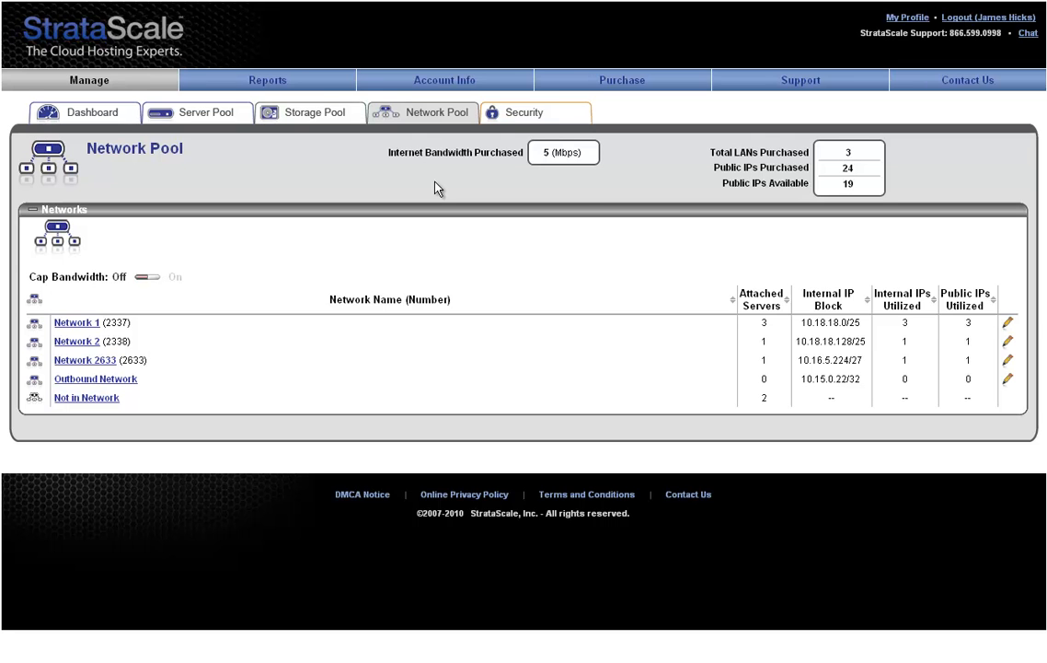
mouse_move(648, 177)
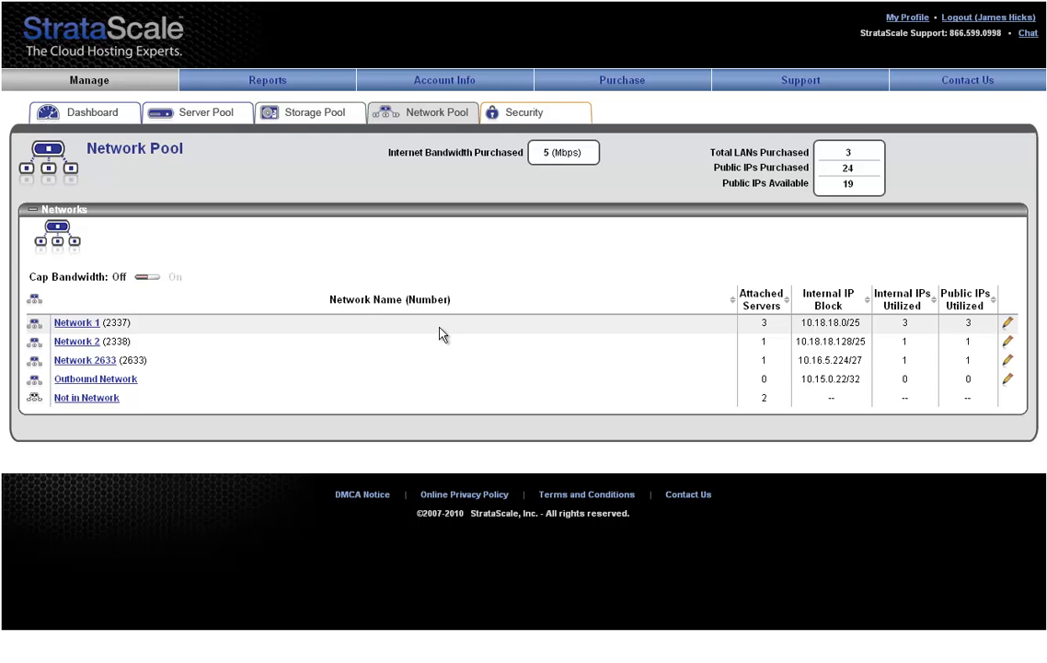
mouse_move(257, 328)
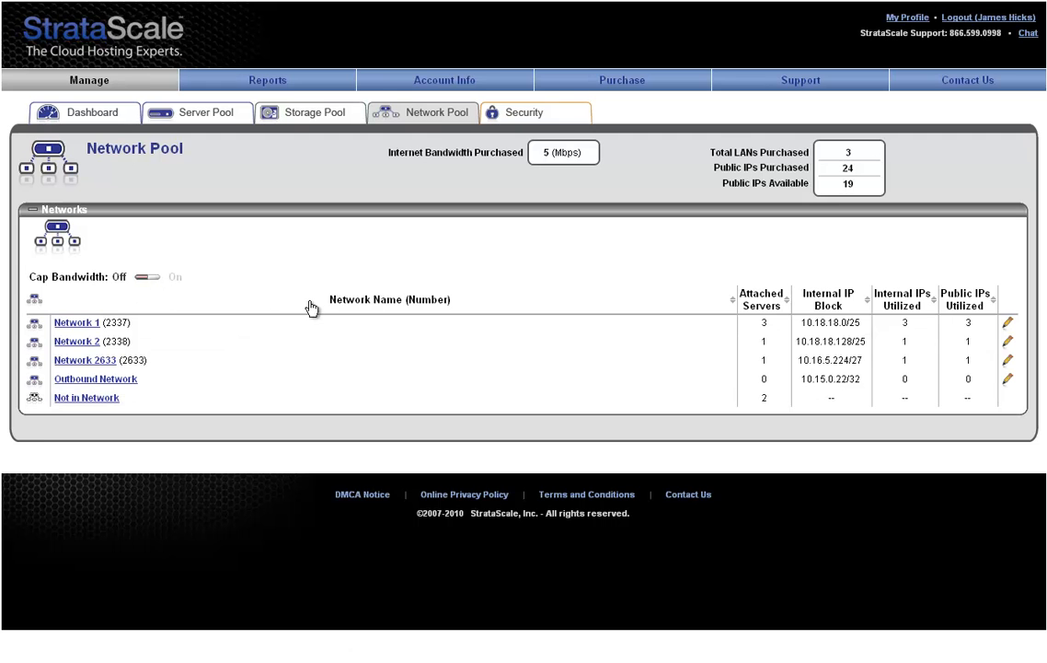
mouse_move(320, 304)
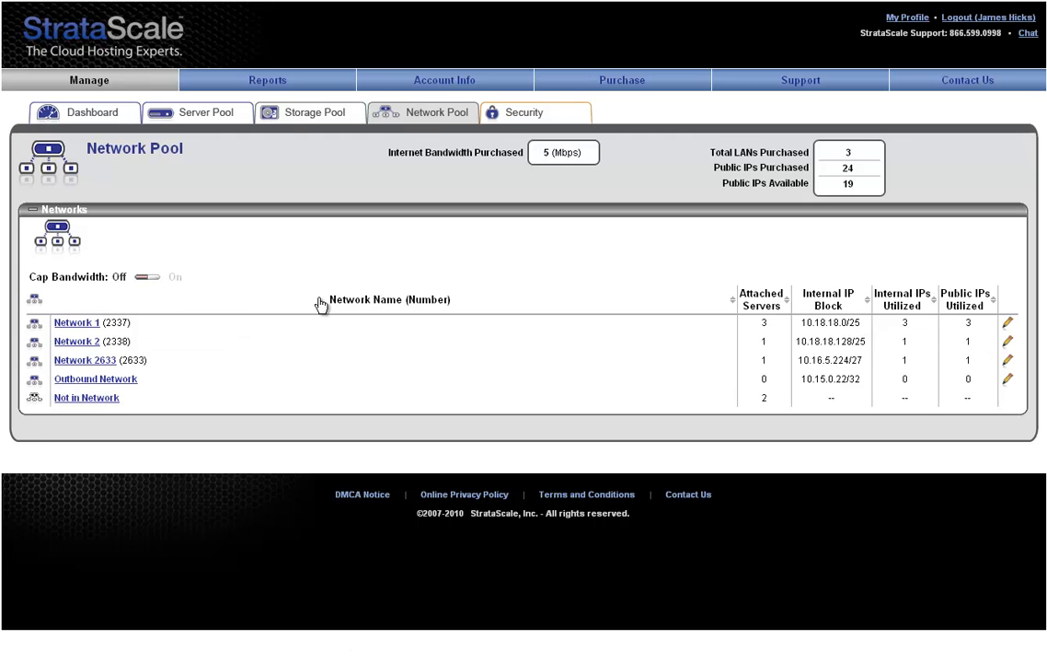
mouse_move(802, 302)
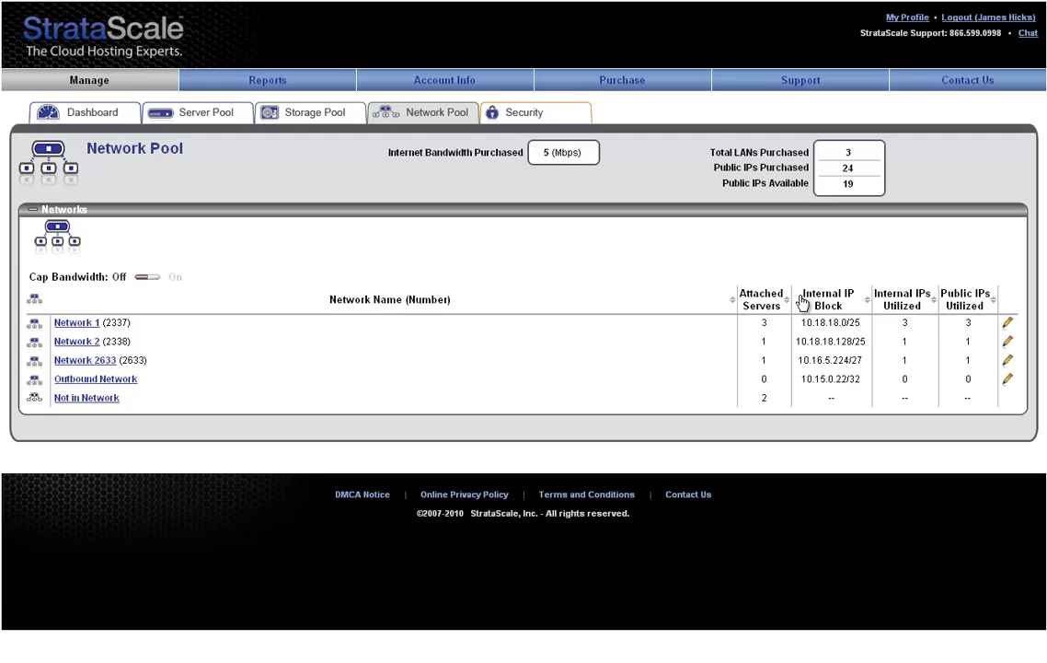
mouse_move(923, 309)
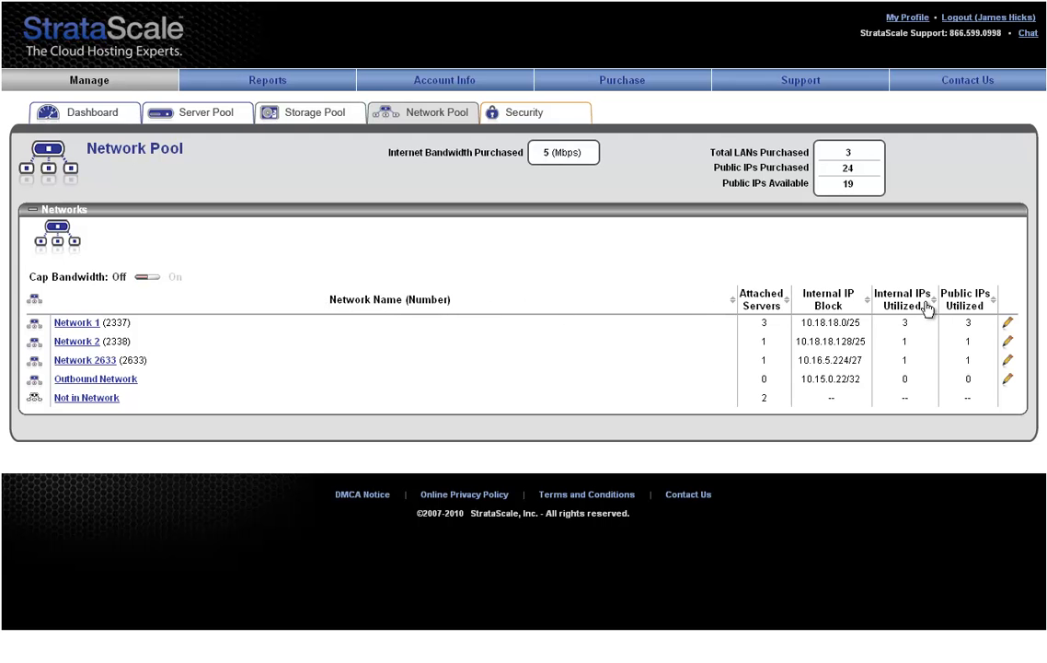
mouse_move(276, 309)
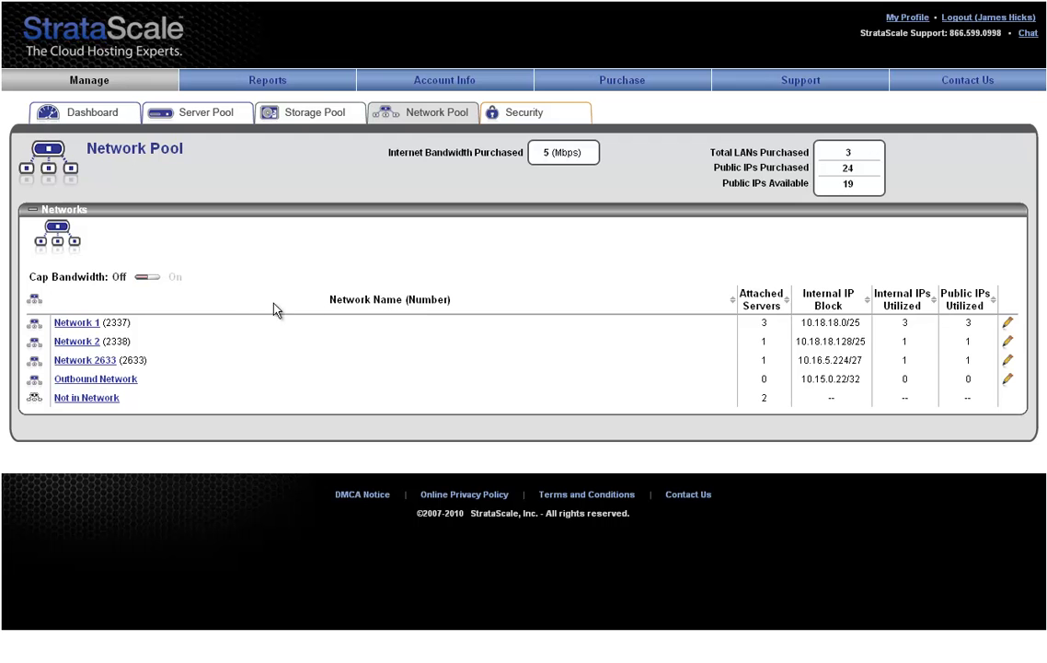
mouse_move(92, 327)
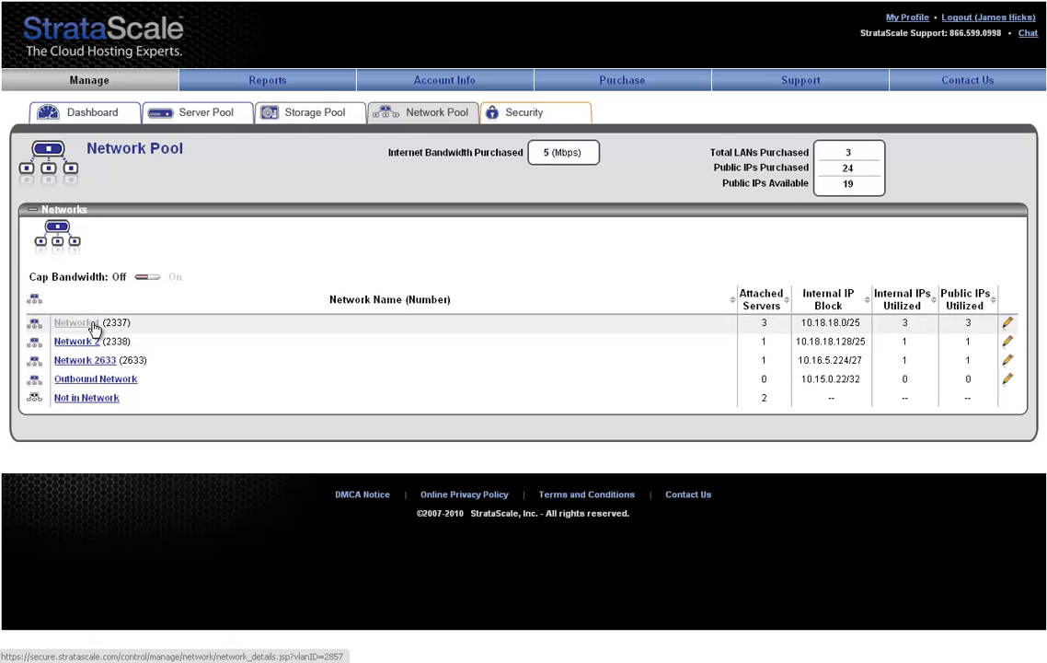
From the Networks table, bring up Network 1's details with its attached servers.
left_click(77, 322)
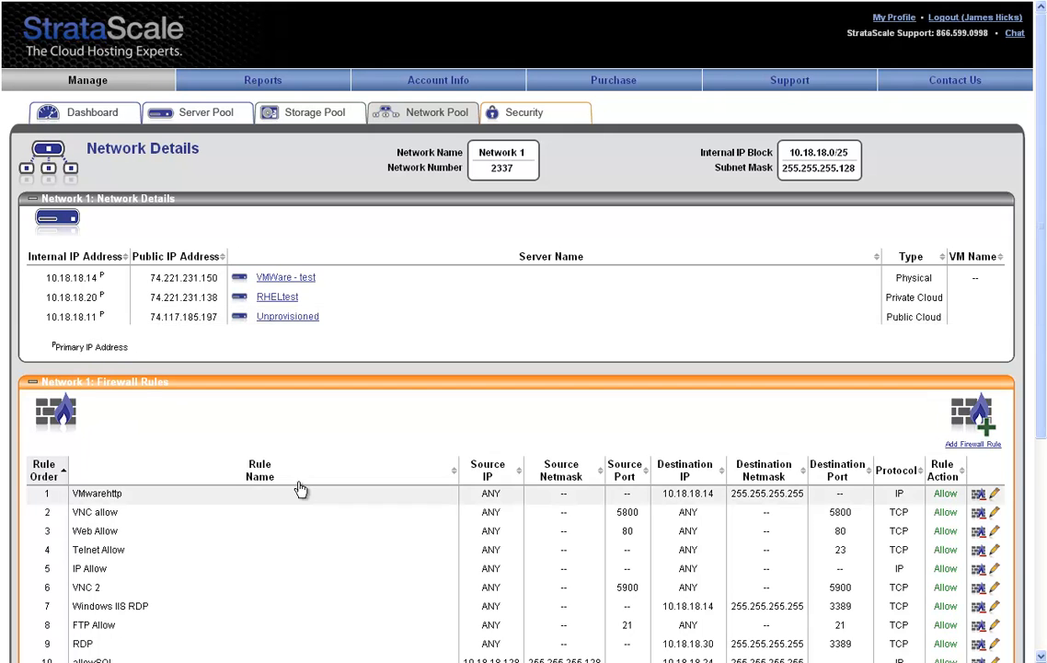
Review Network 1's 14 firewall rules (VNC, Web, Telnet, RDP allow), then move to Security.
scroll("down", 3)
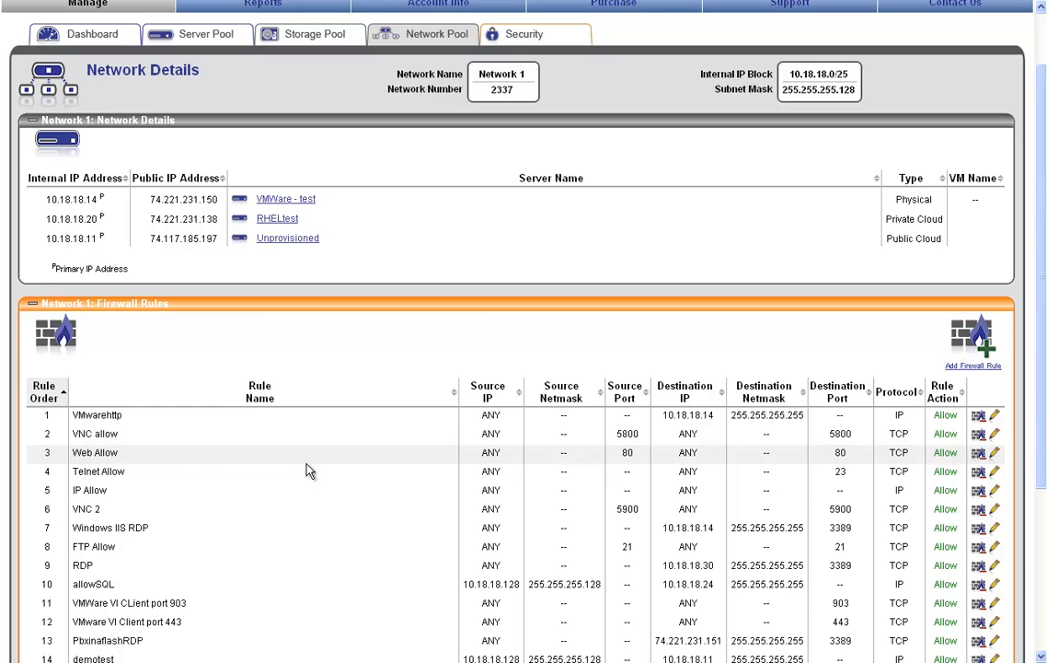
scroll("down", 3)
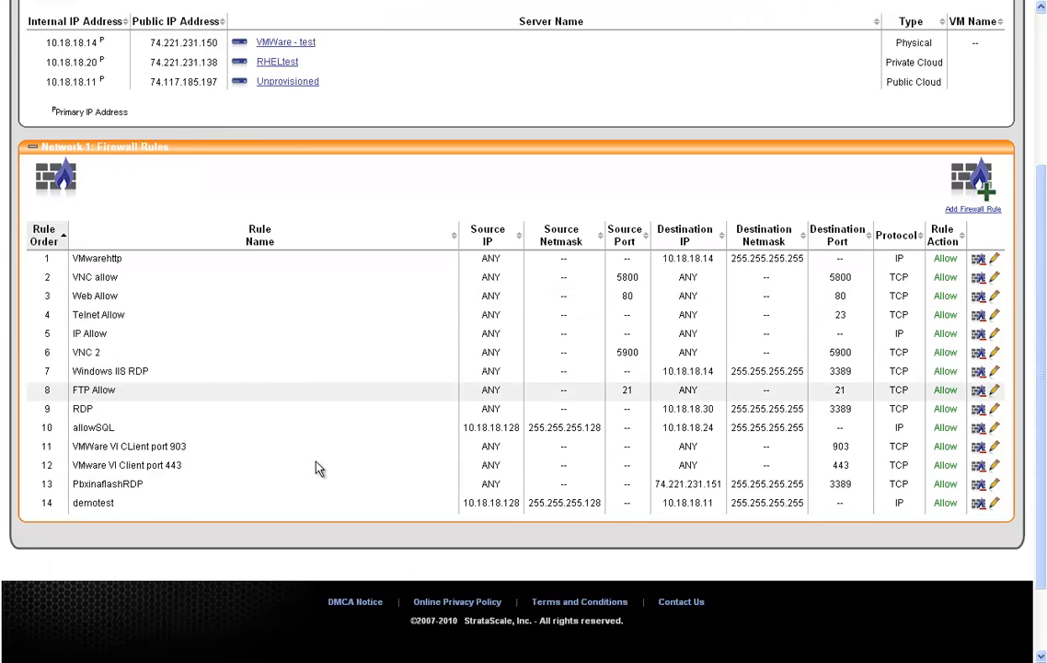
scroll("up", 3)
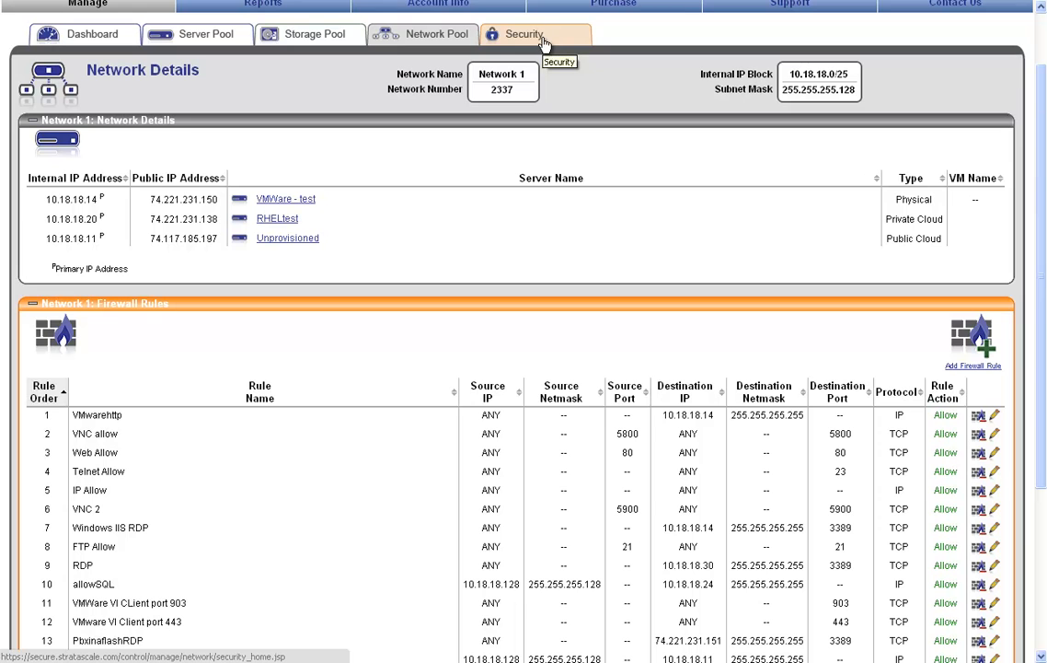
left_click(526, 33)
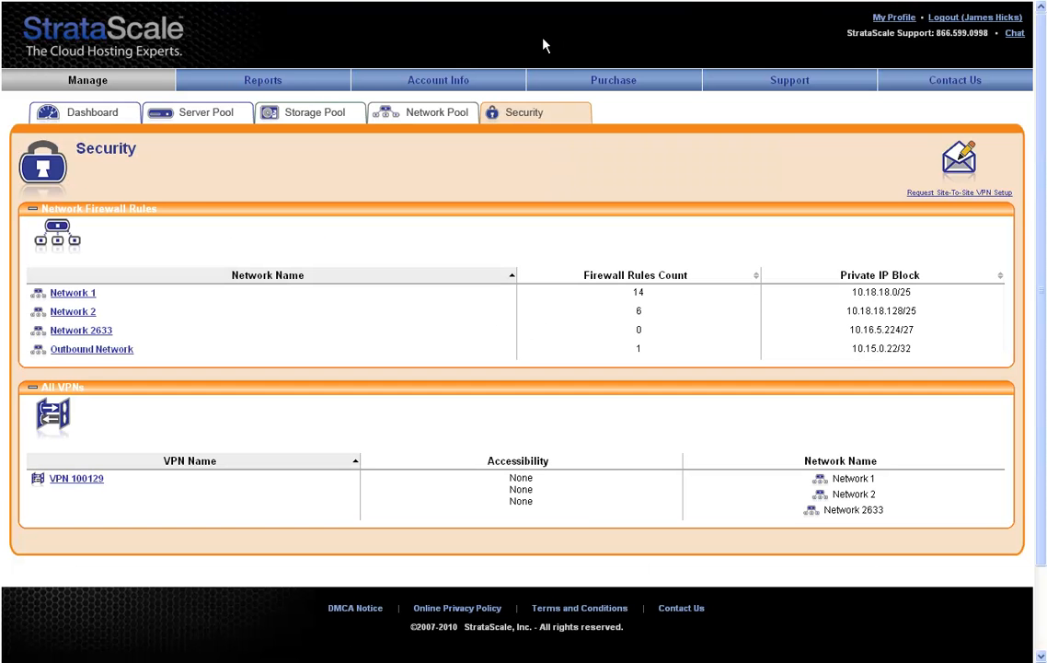
mouse_move(515, 280)
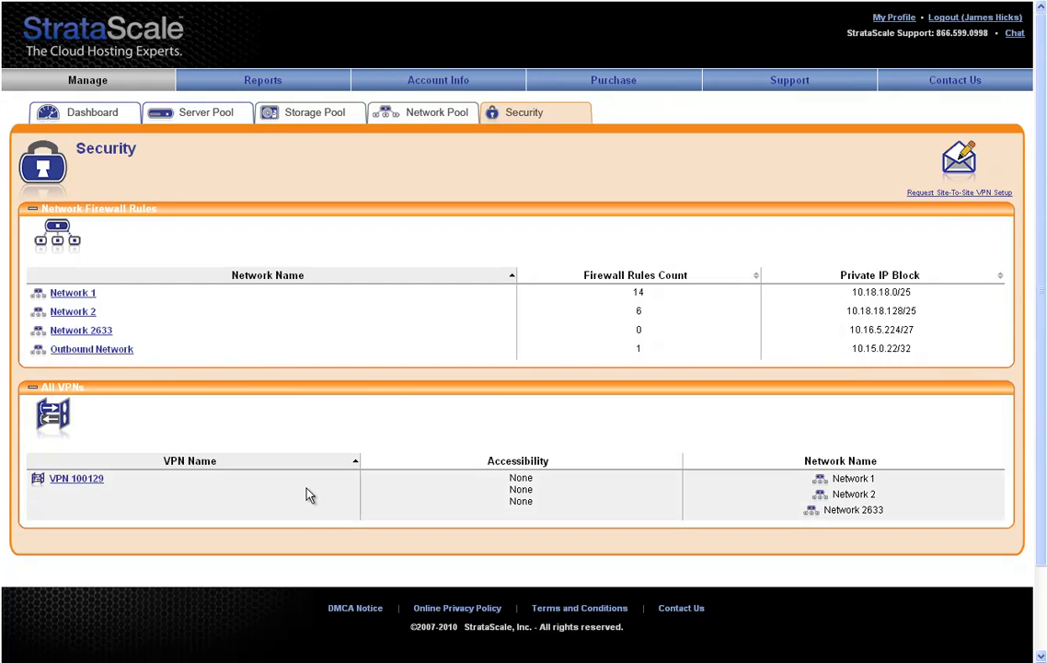
mouse_move(305, 493)
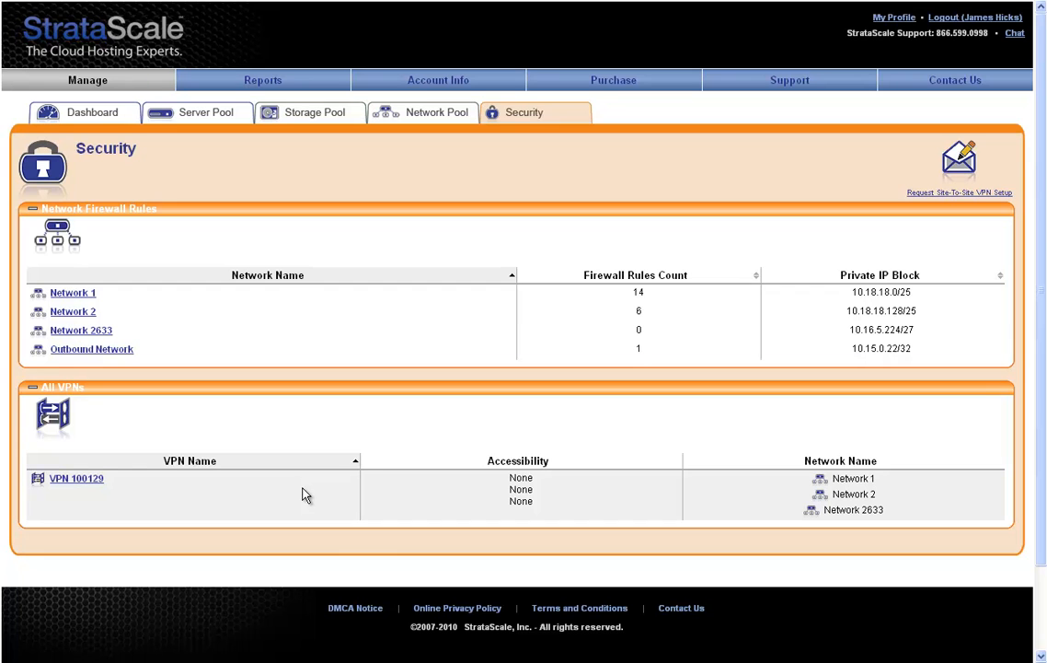
mouse_move(932, 193)
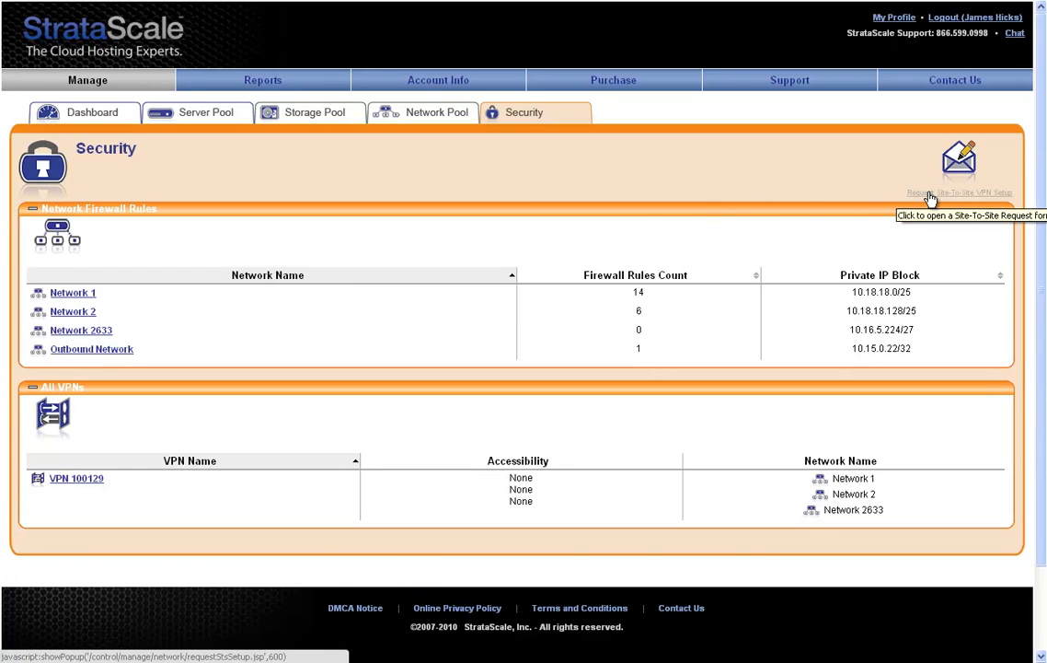